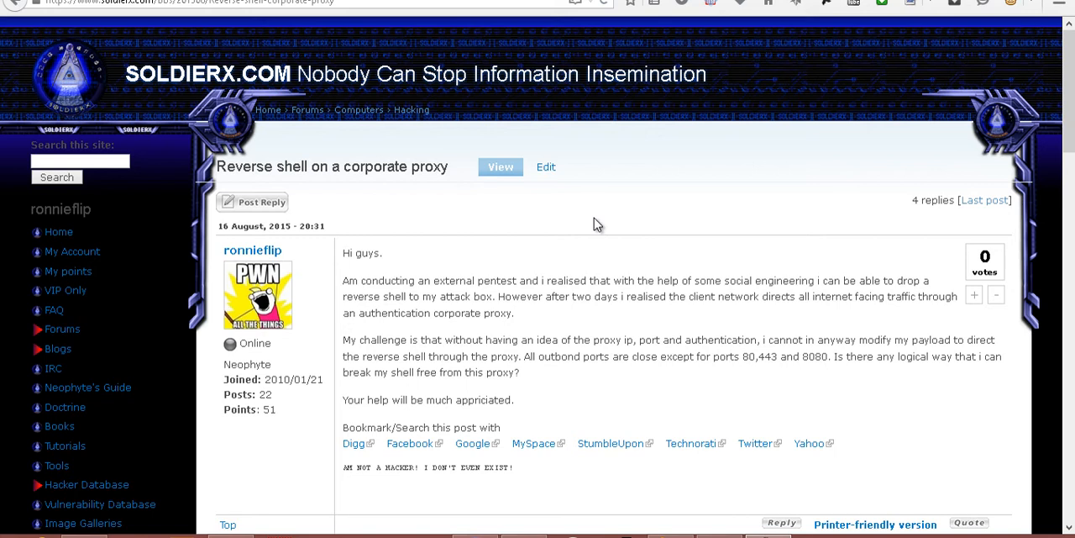
pyautogui.moveTo(444, 170)
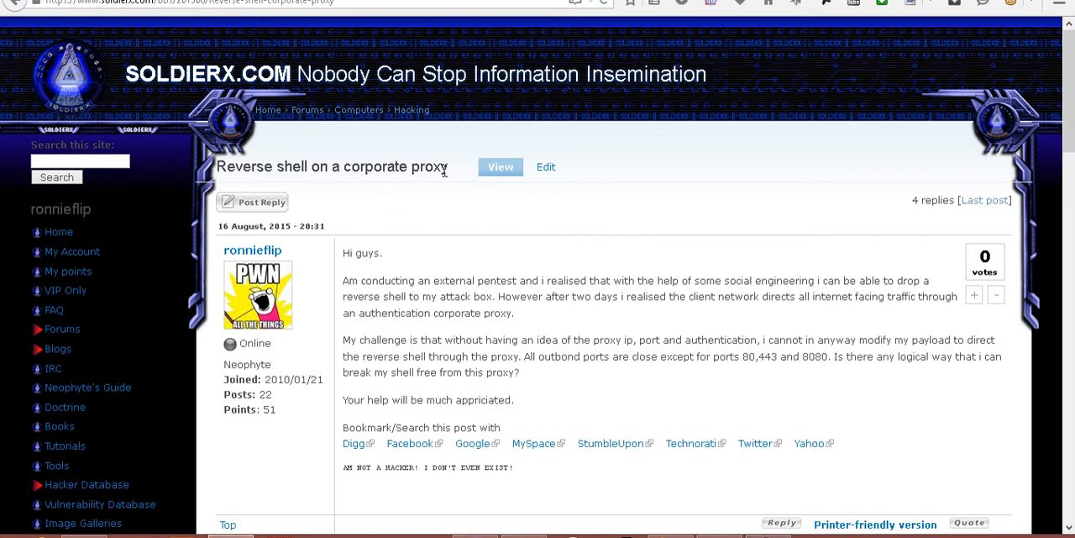
pyautogui.moveTo(420, 209)
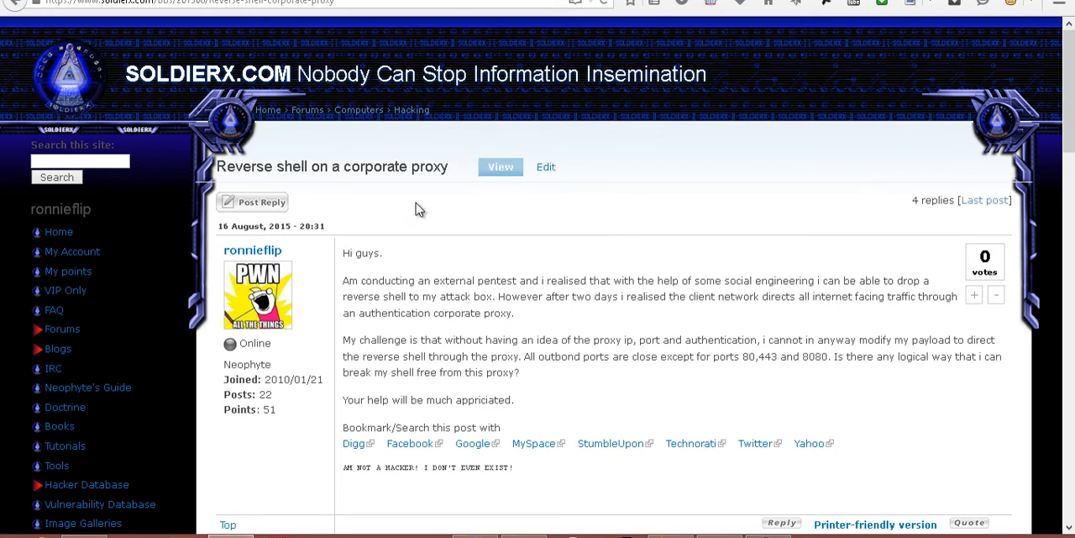
pyautogui.moveTo(412, 215)
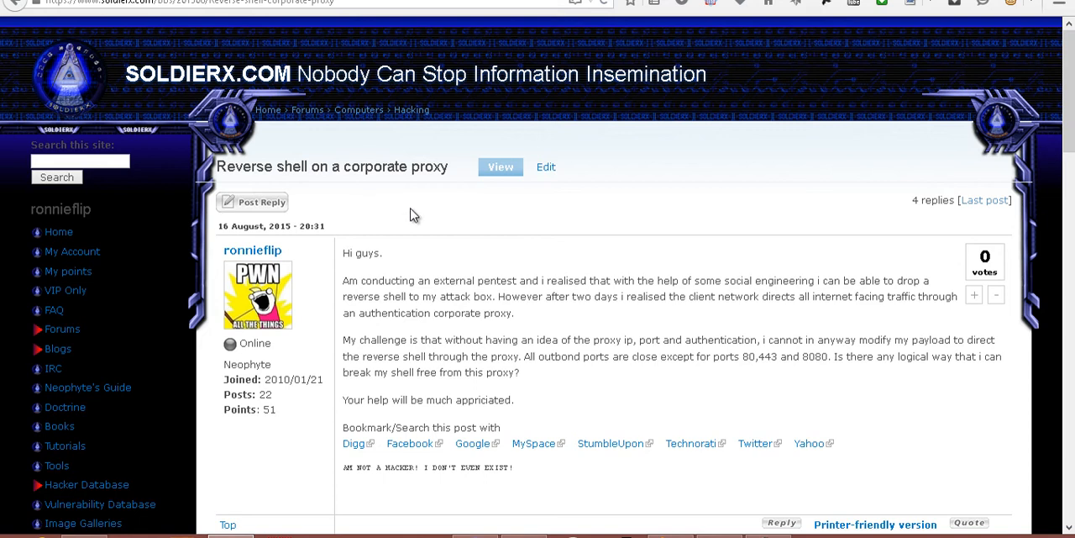
pyautogui.moveTo(378, 203)
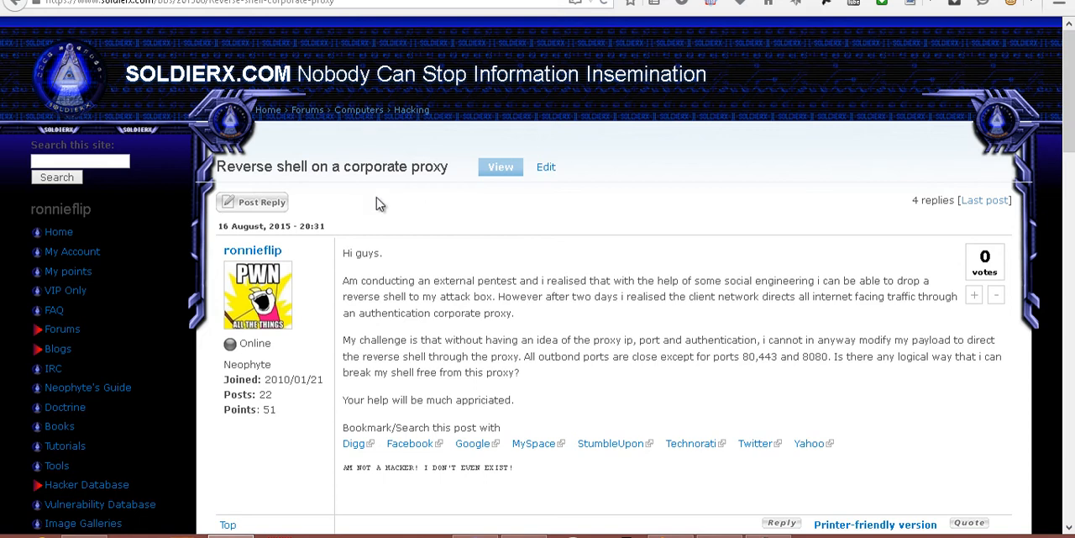
pyautogui.moveTo(401, 208)
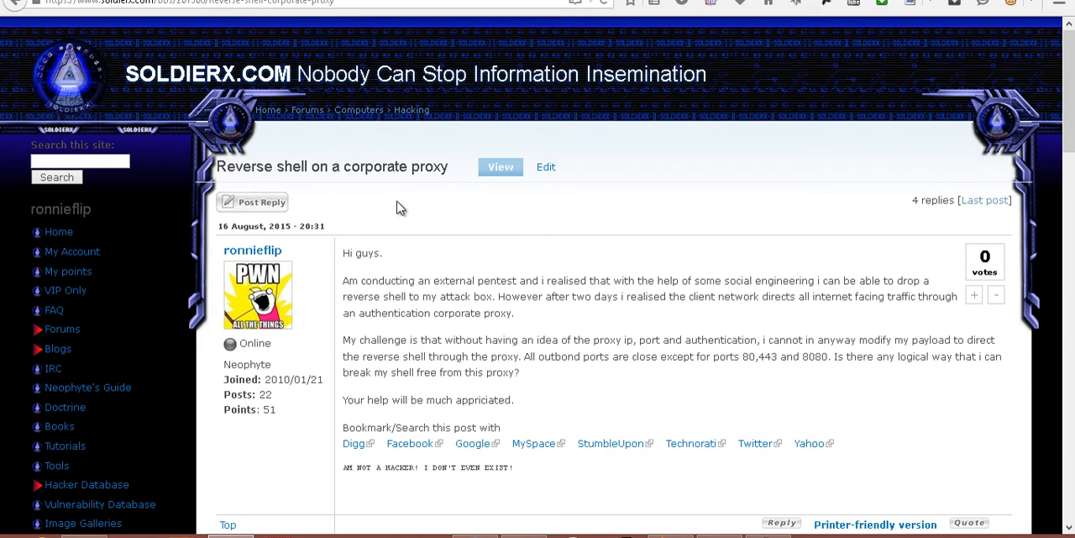
pyautogui.moveTo(444, 221)
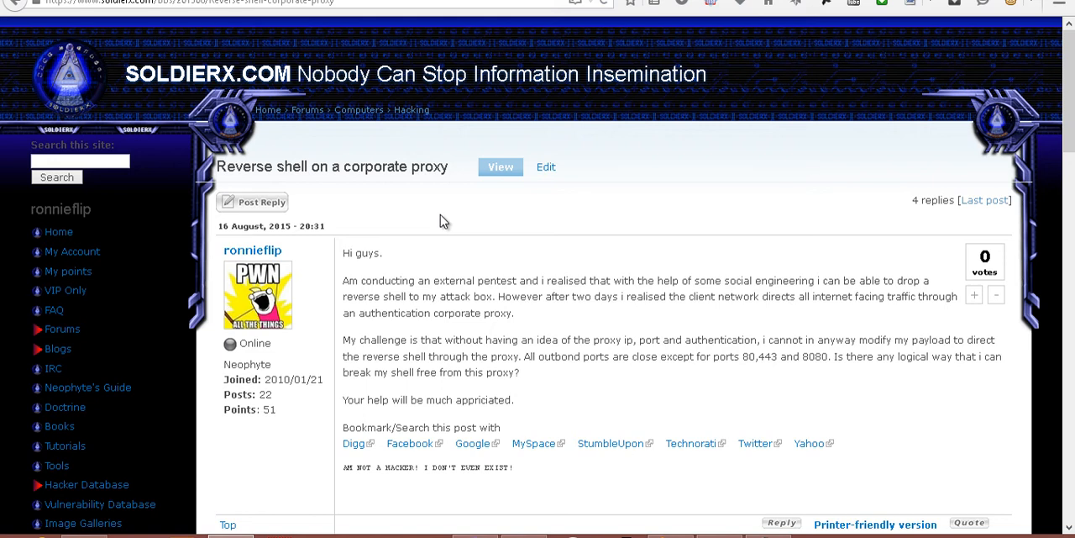
pyautogui.moveTo(1030, 186)
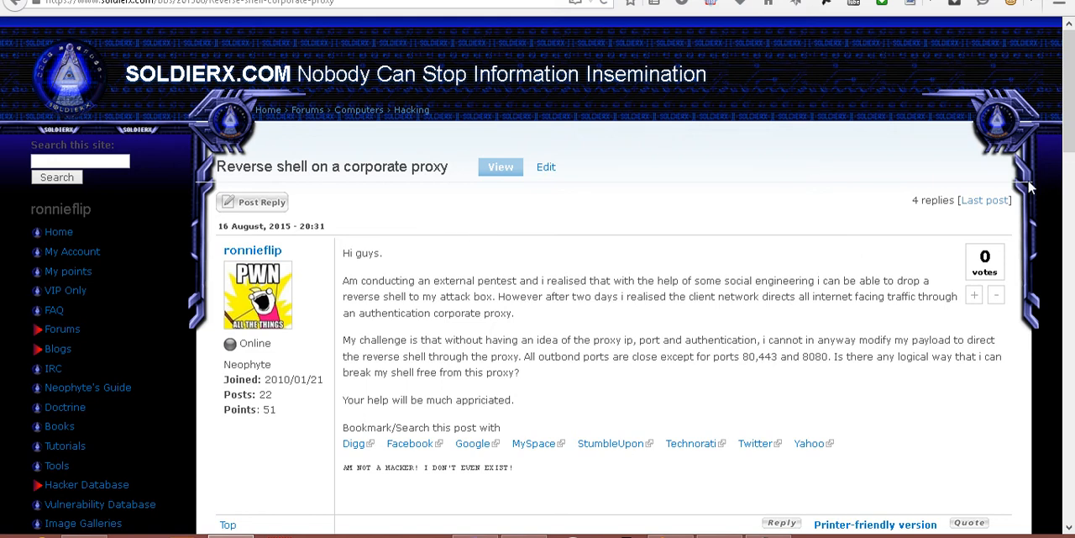
pyautogui.scroll(-3)
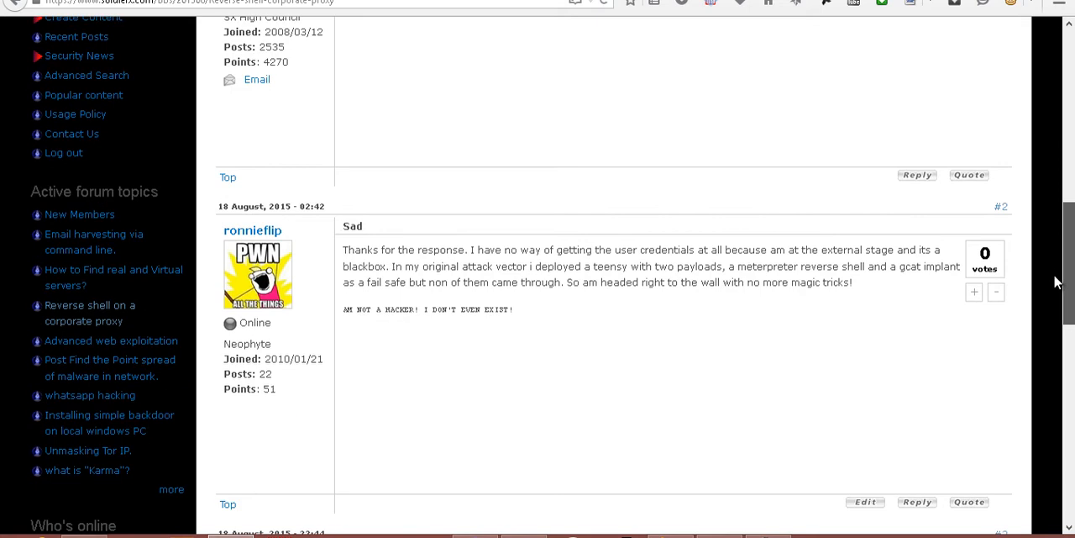
pyautogui.scroll(-3)
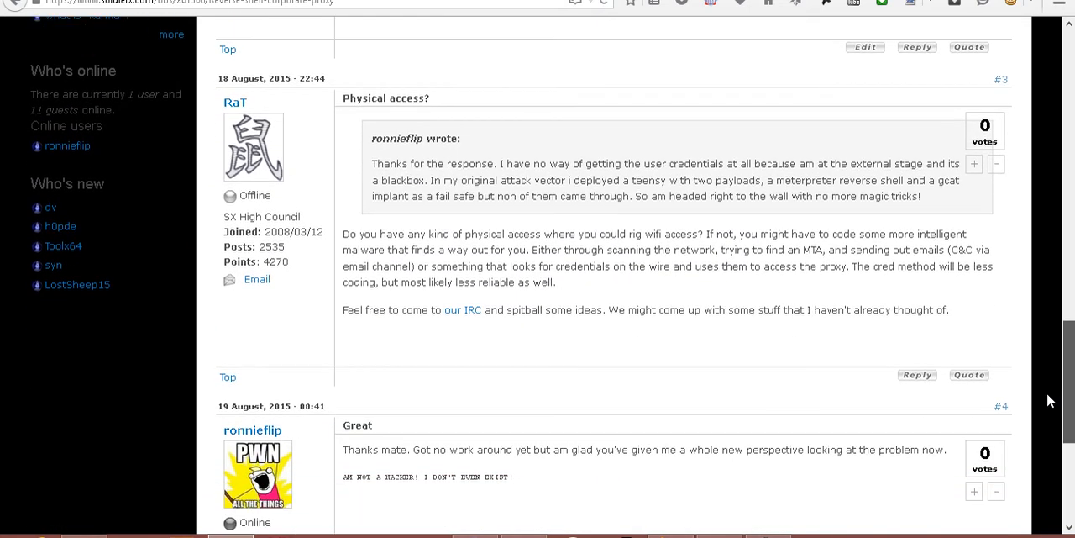
pyautogui.scroll(-3)
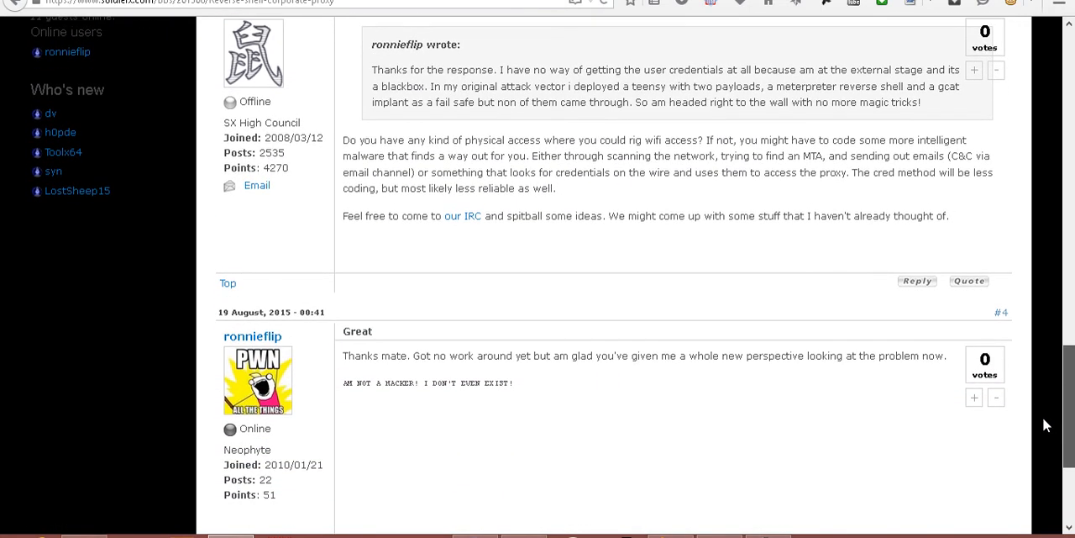
pyautogui.scroll(-3)
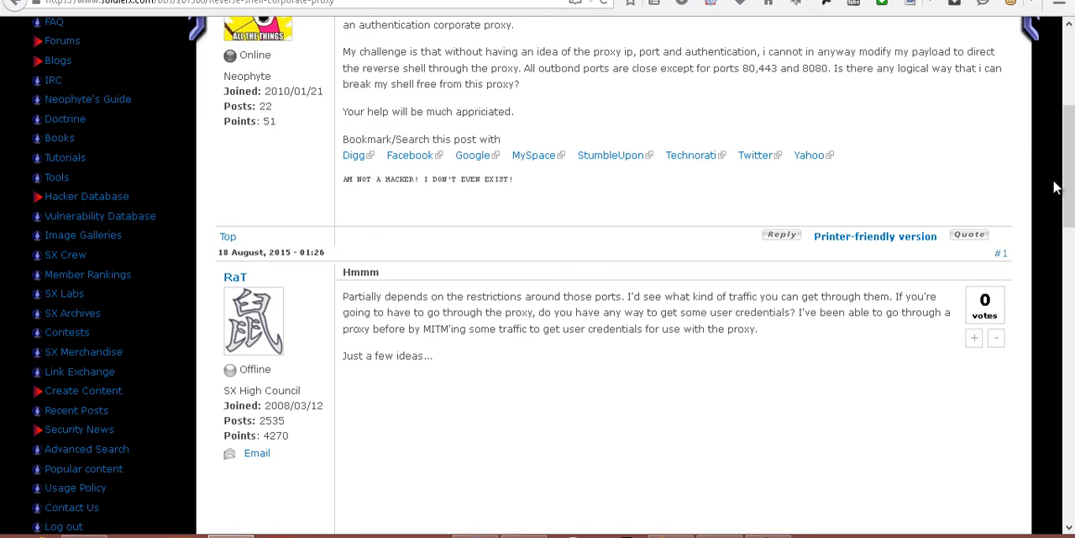
pyautogui.moveTo(804, 229)
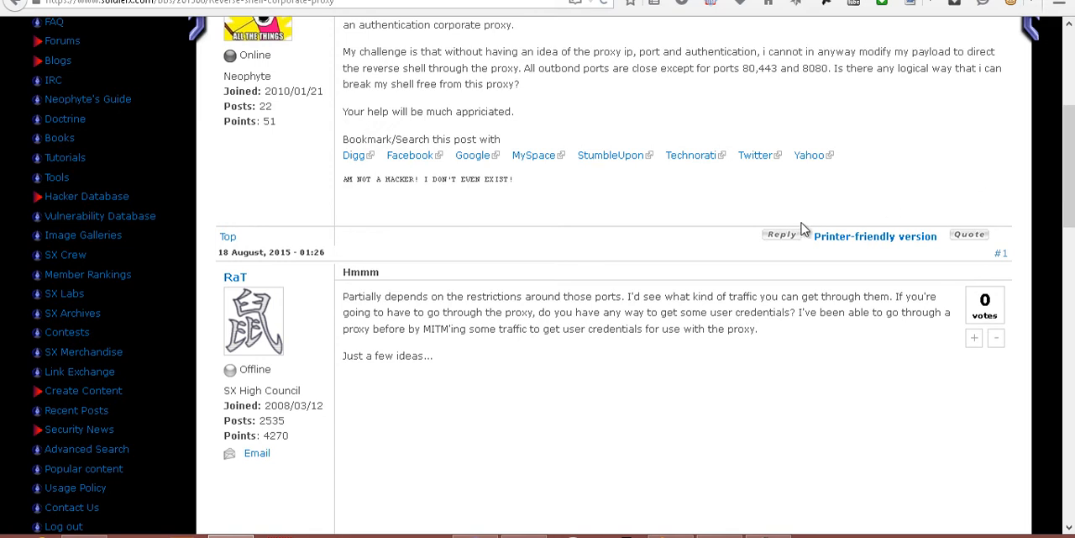
pyautogui.moveTo(567, 303)
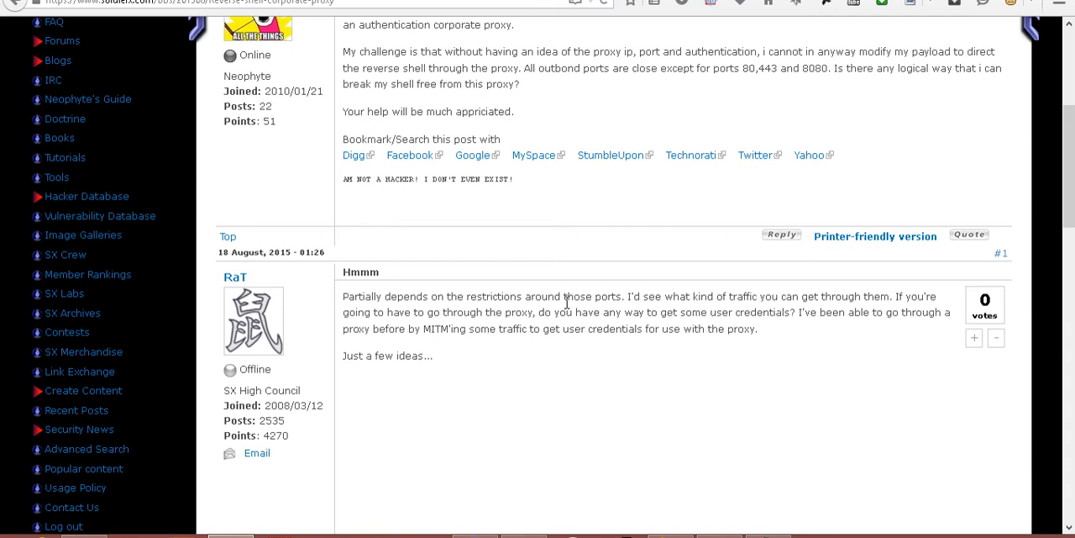
pyautogui.moveTo(551, 329)
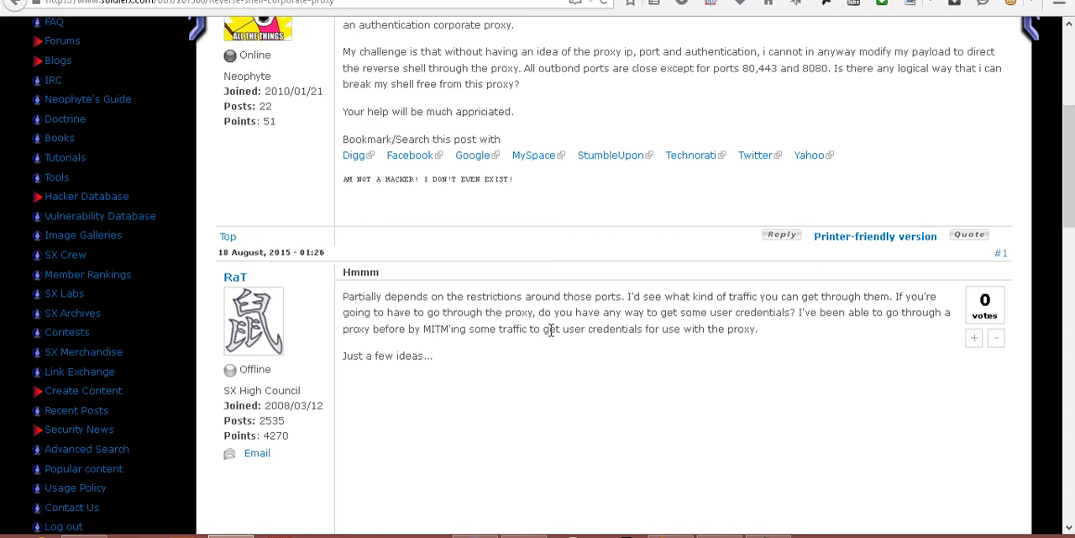
pyautogui.moveTo(804, 434)
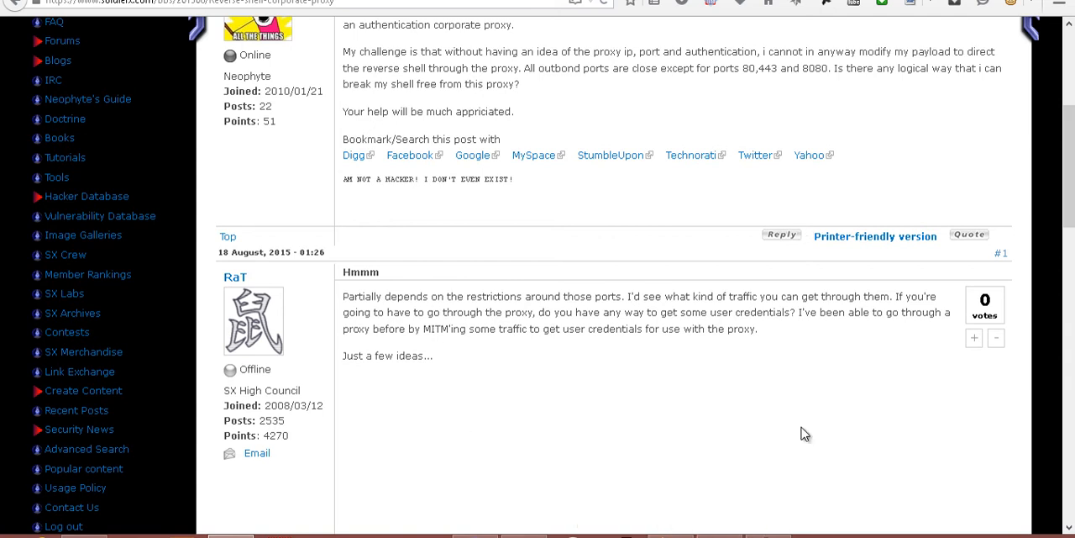
pyautogui.moveTo(766, 418)
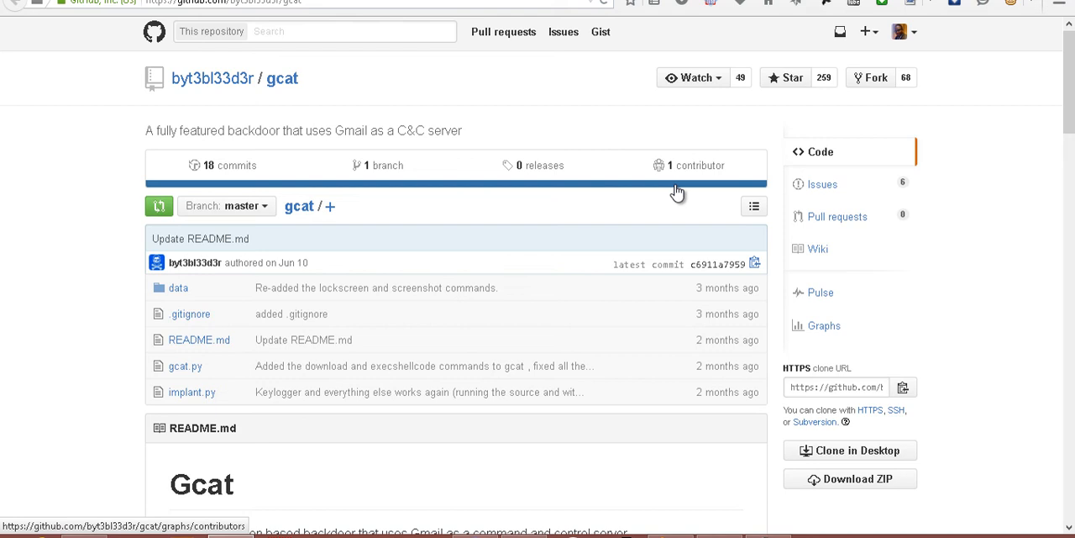
pyautogui.moveTo(849, 304)
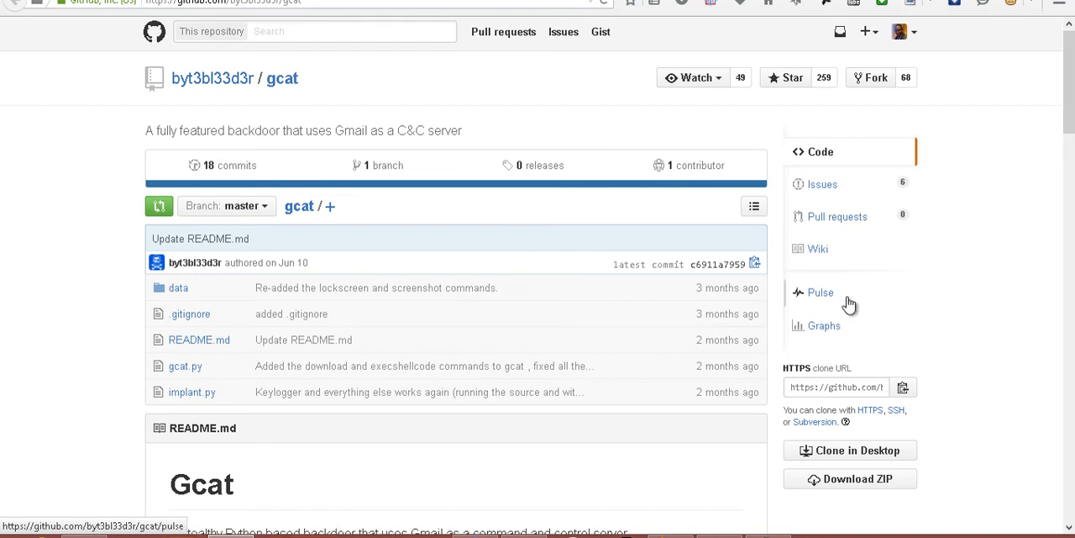
pyautogui.moveTo(851, 294)
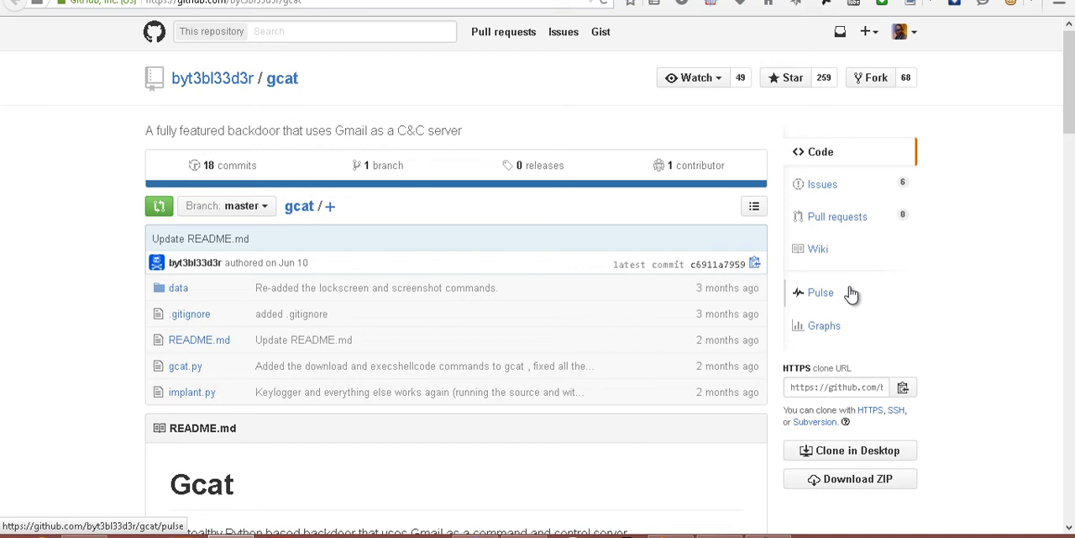
pyautogui.moveTo(875, 251)
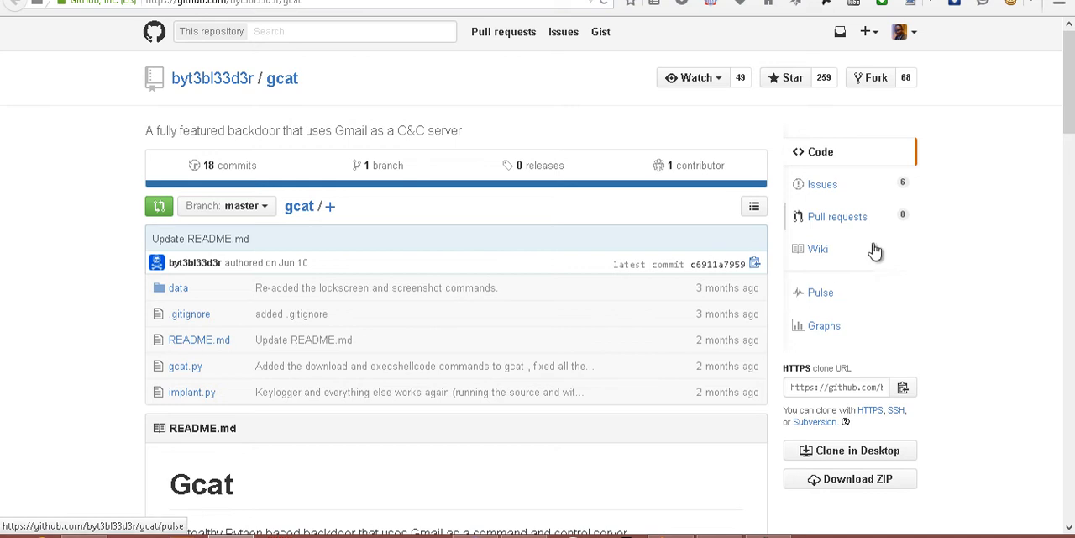
pyautogui.moveTo(939, 288)
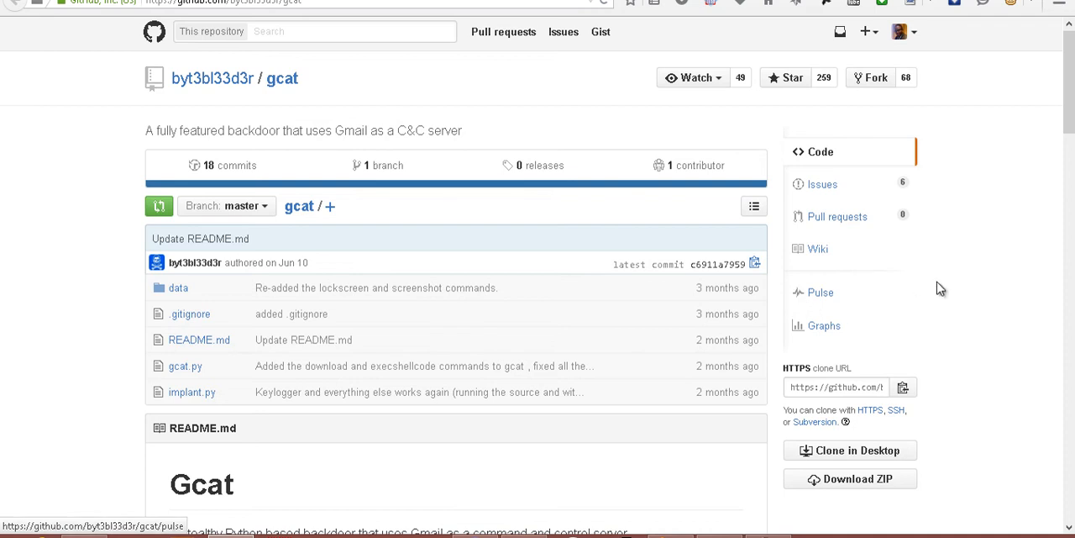
pyautogui.moveTo(960, 268)
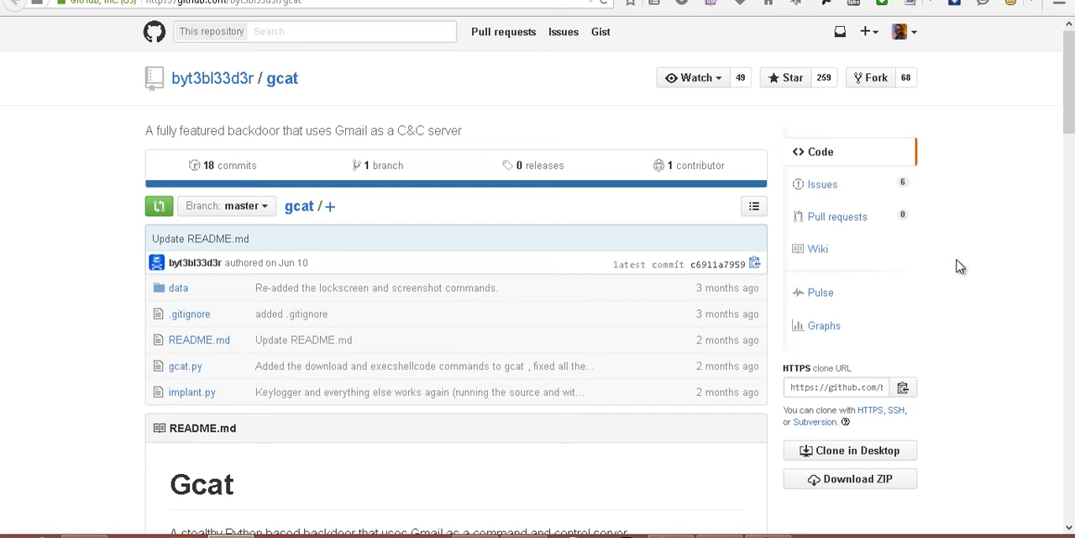
pyautogui.moveTo(941, 244)
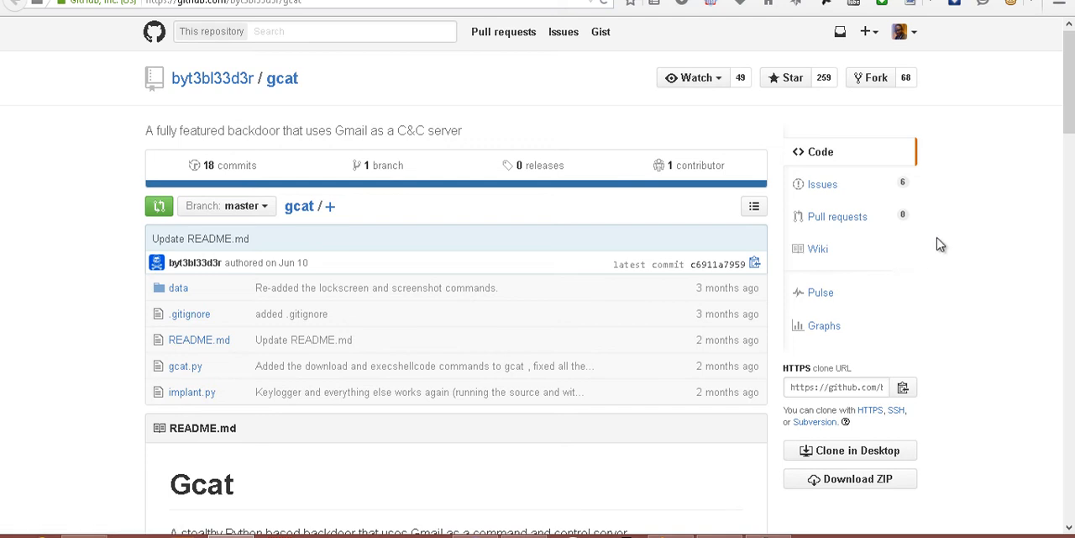
pyautogui.moveTo(759, 337)
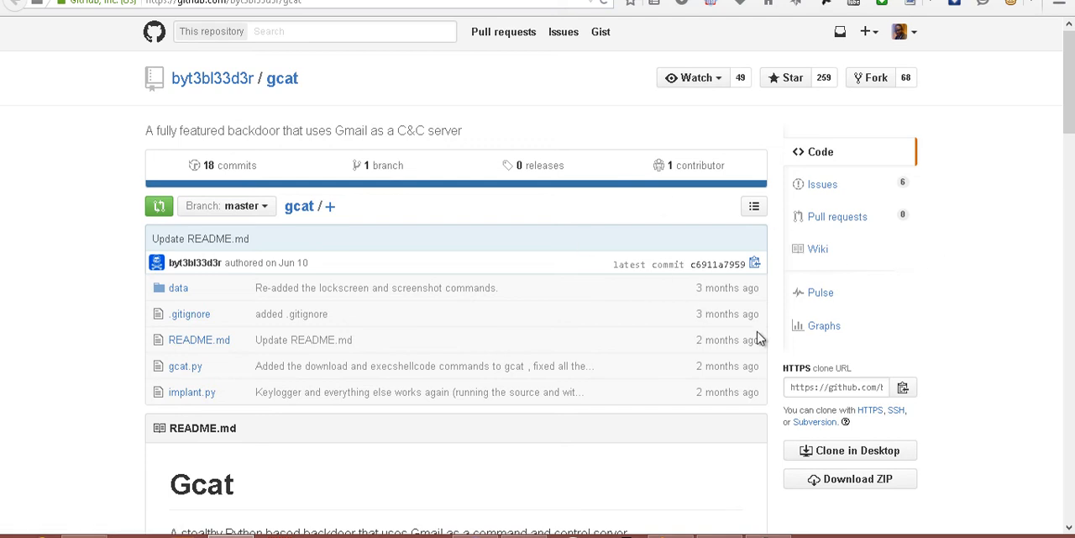
pyautogui.moveTo(700, 369)
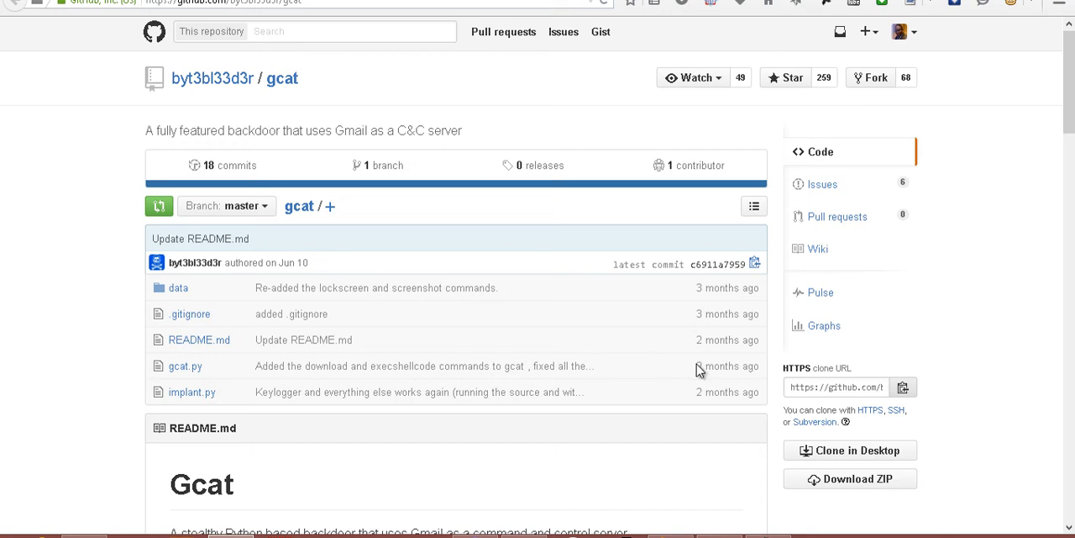
pyautogui.moveTo(684, 380)
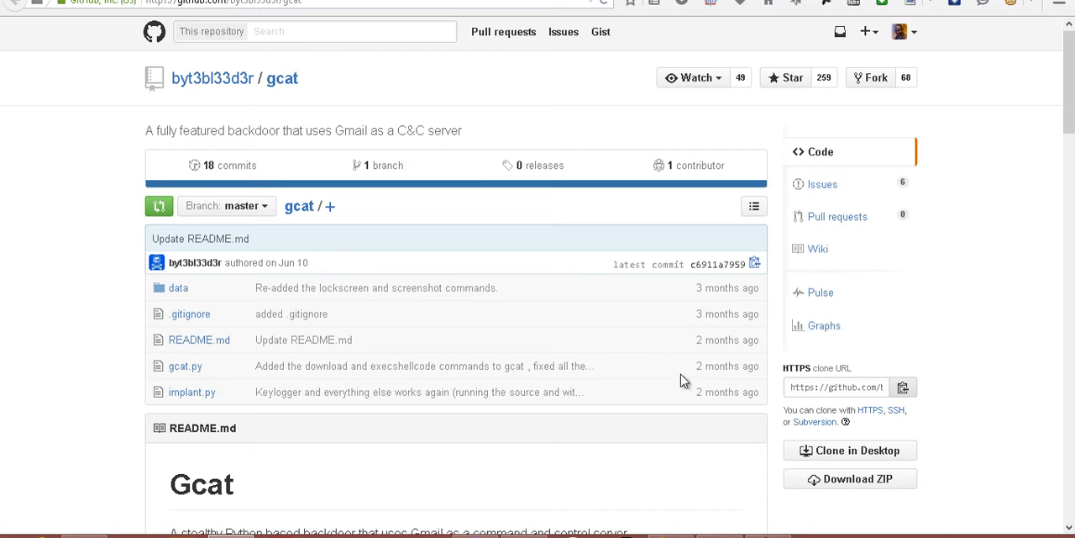
pyautogui.moveTo(727, 364)
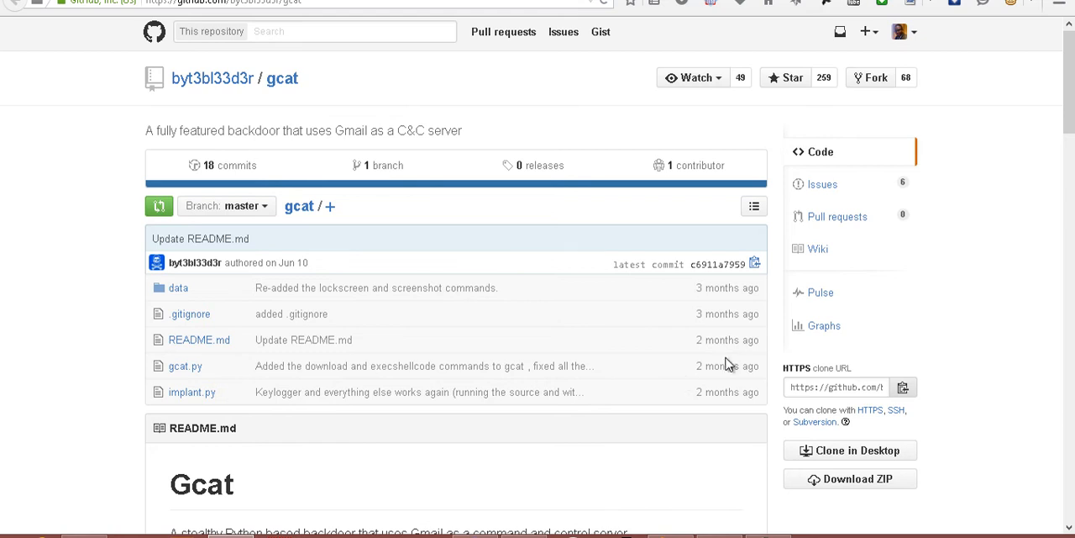
pyautogui.moveTo(590, 250)
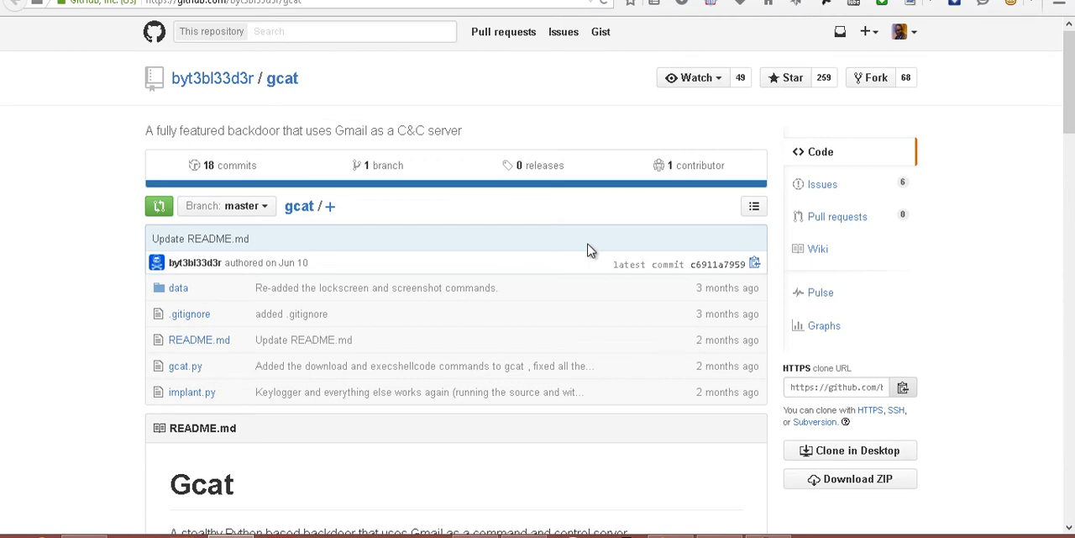
pyautogui.moveTo(515, 228)
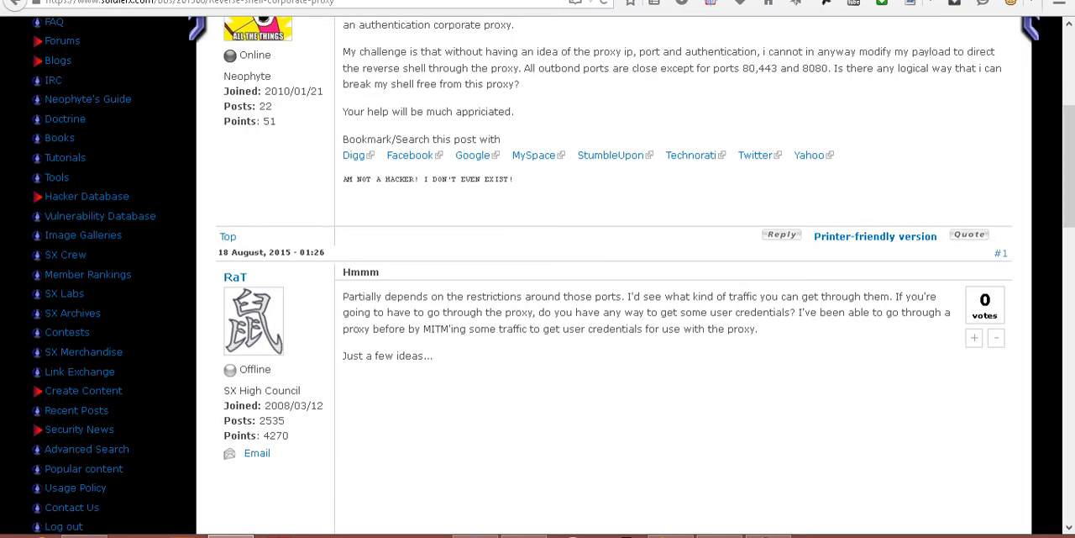
pyautogui.moveTo(634, 123)
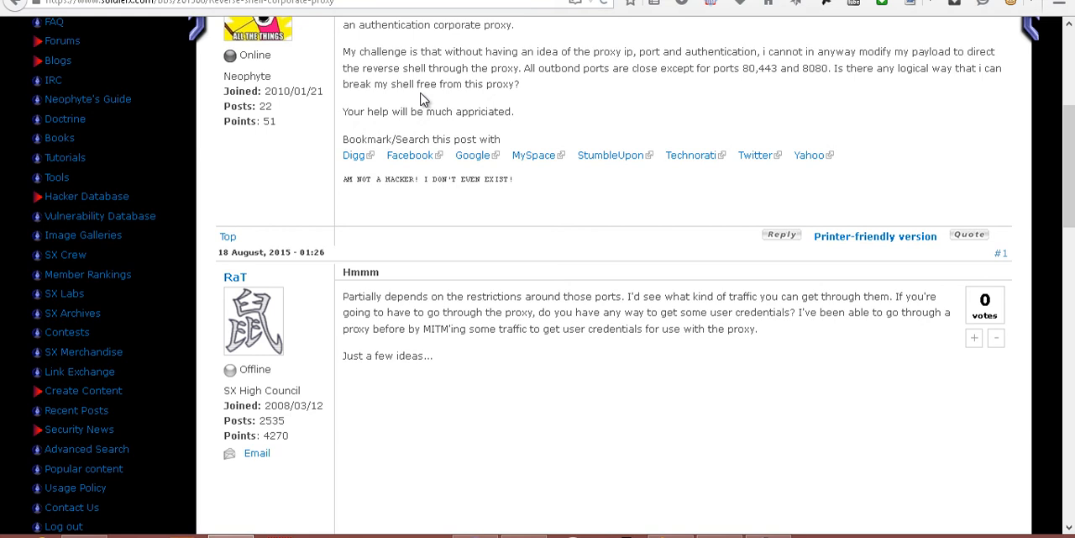
pyautogui.moveTo(731, 117)
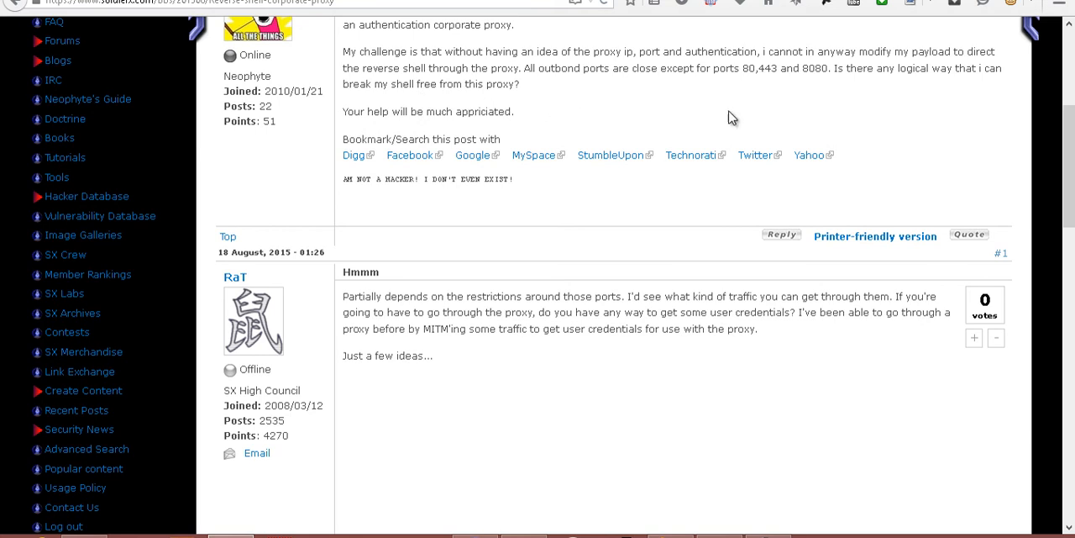
pyautogui.moveTo(768, 88)
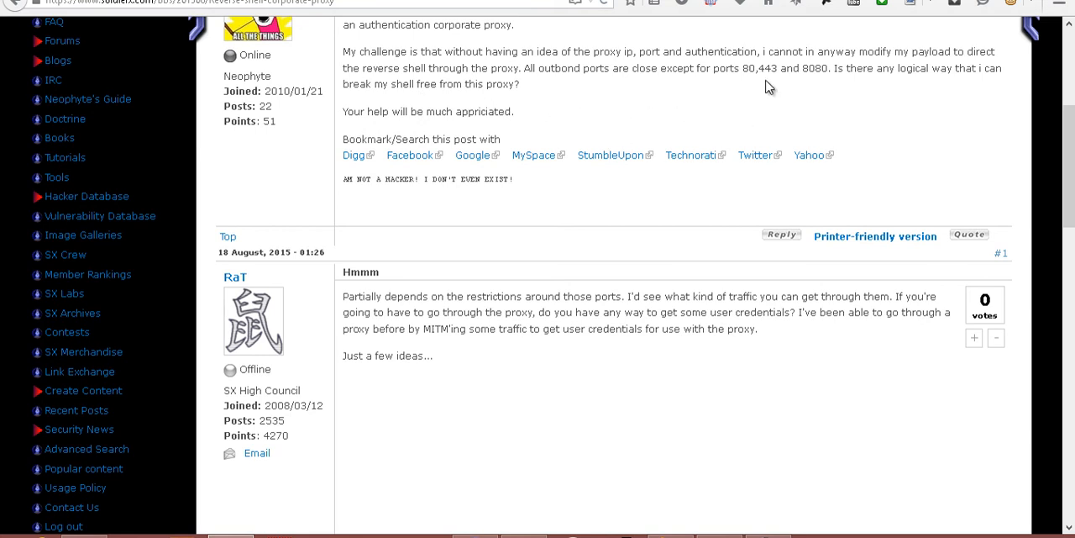
pyautogui.moveTo(780, 82)
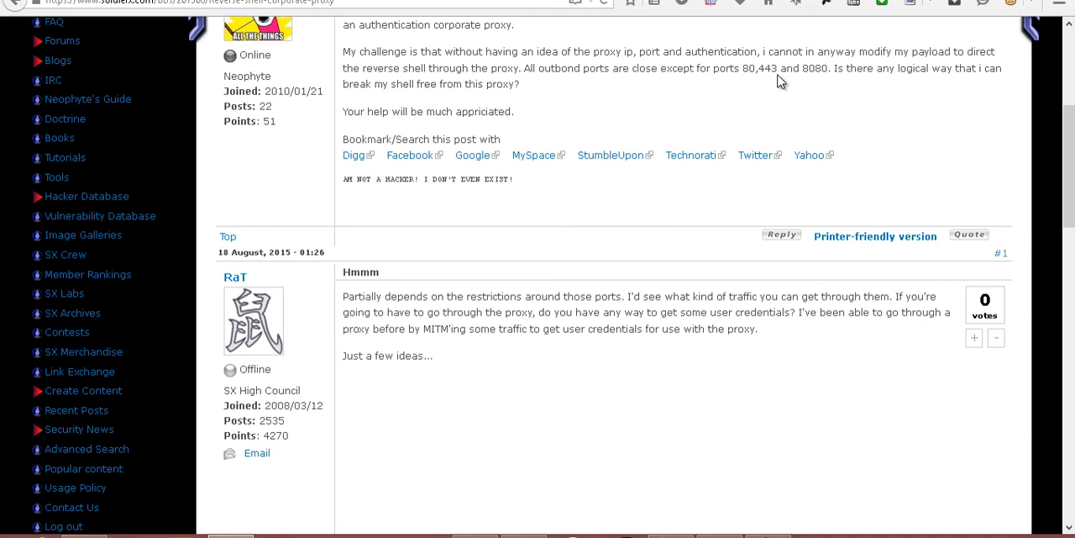
pyautogui.moveTo(772, 93)
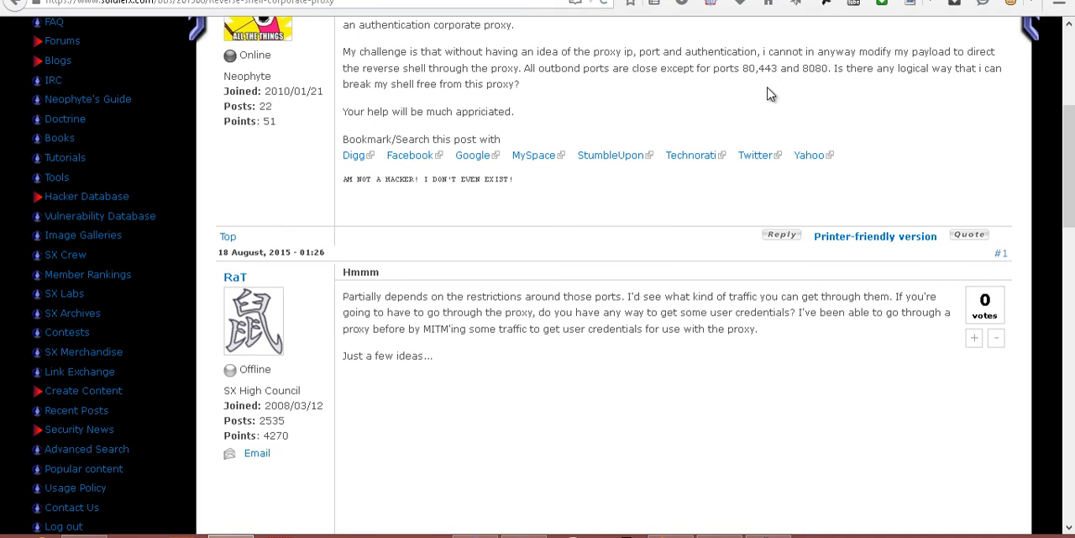
pyautogui.moveTo(795, 114)
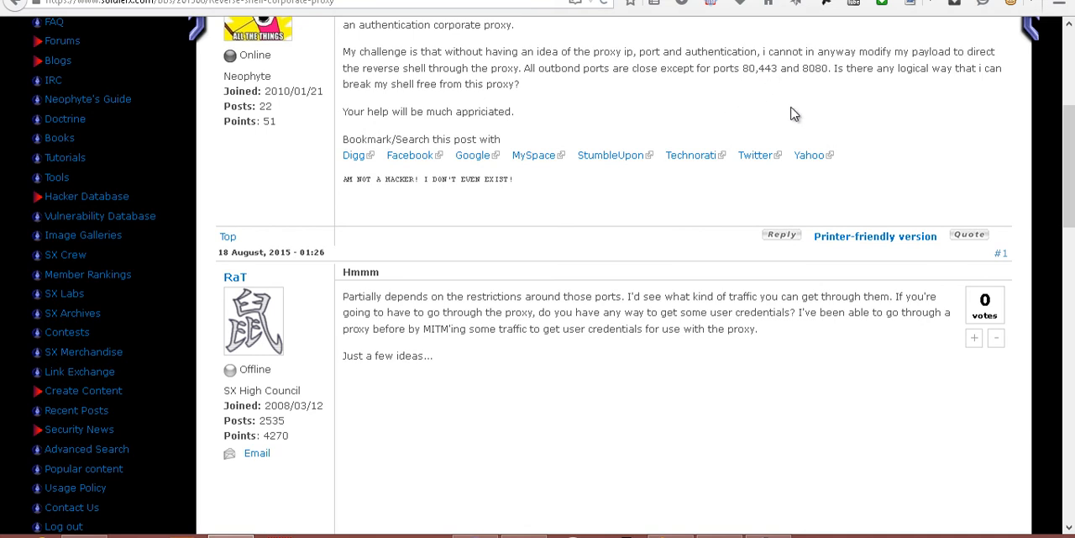
pyautogui.moveTo(764, 97)
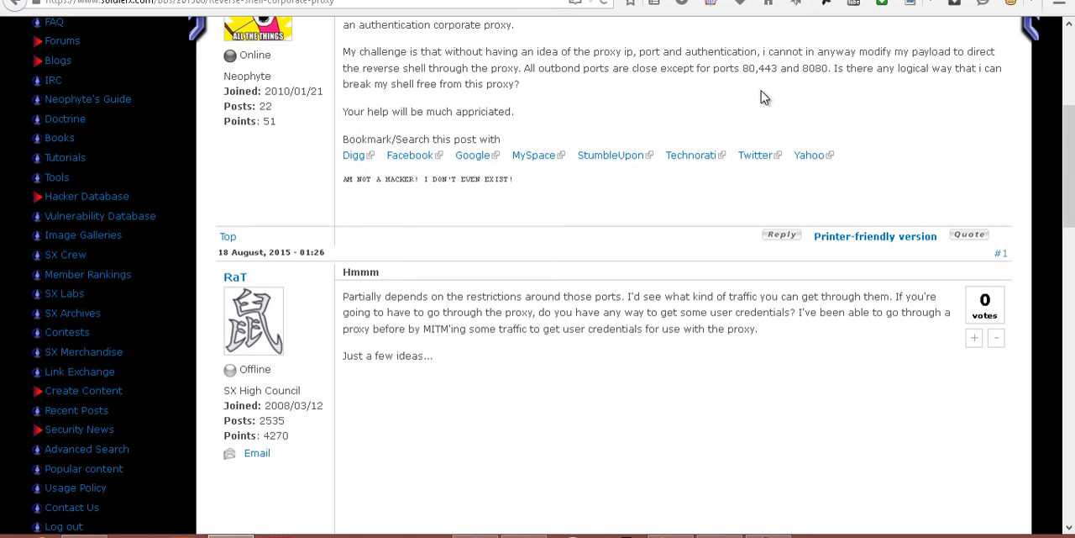
pyautogui.moveTo(804, 87)
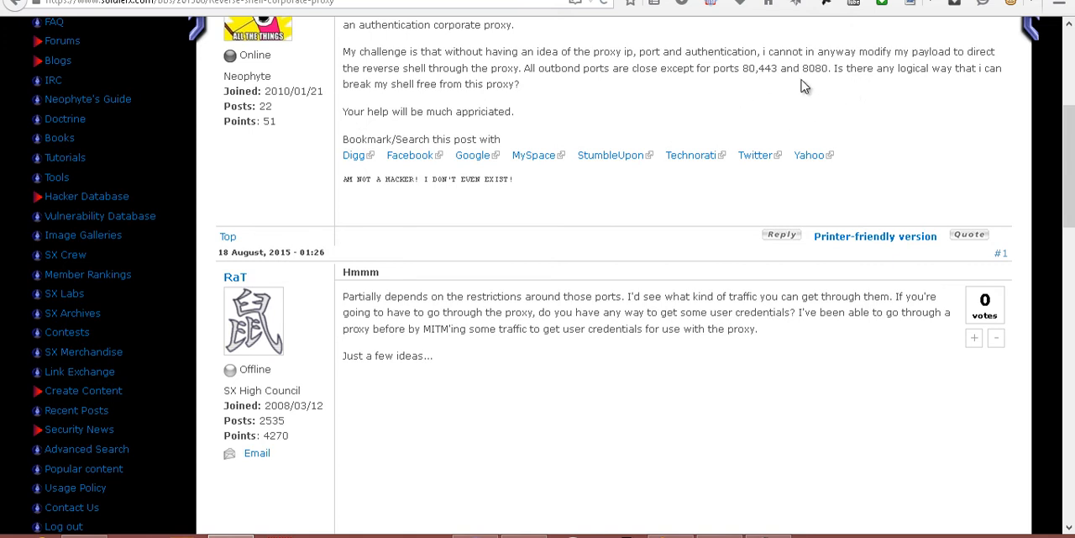
pyautogui.moveTo(684, 103)
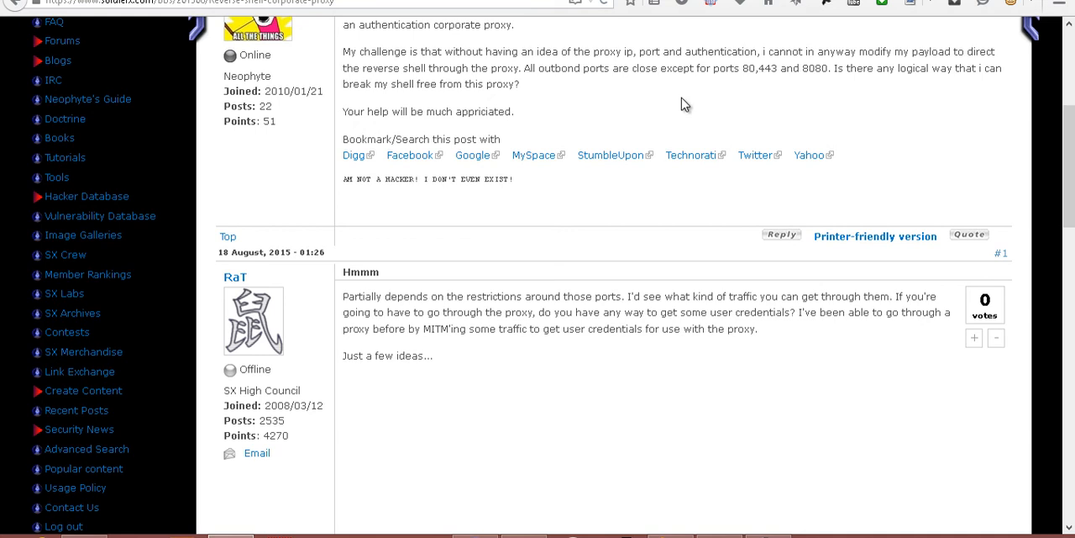
pyautogui.moveTo(833, 95)
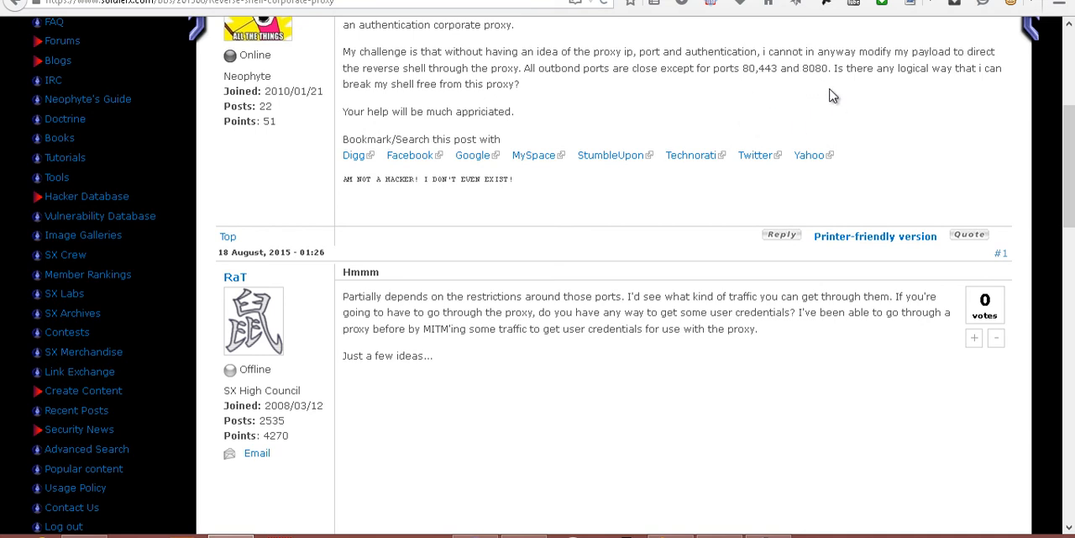
pyautogui.moveTo(781, 101)
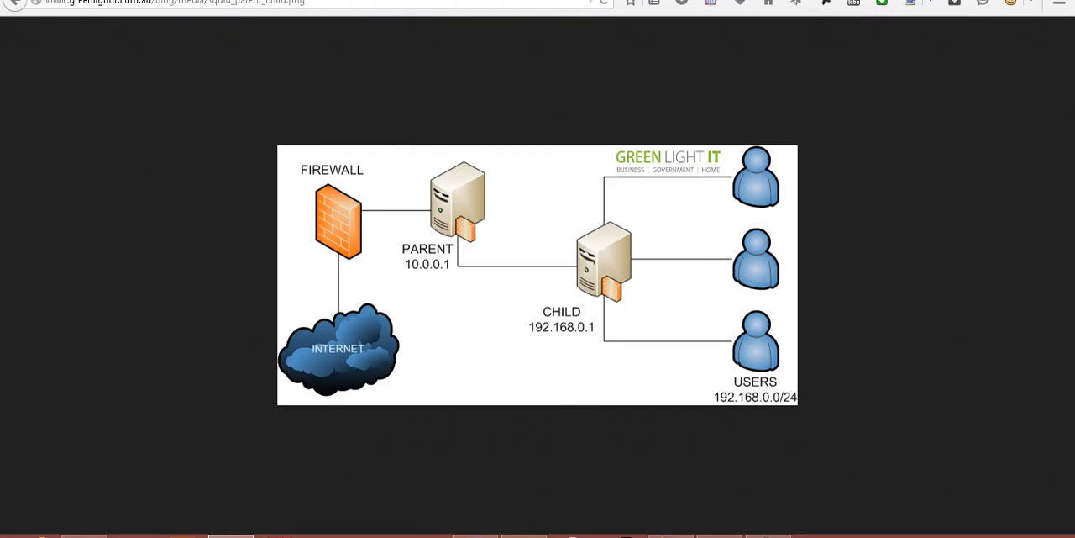
pyautogui.moveTo(847, 219)
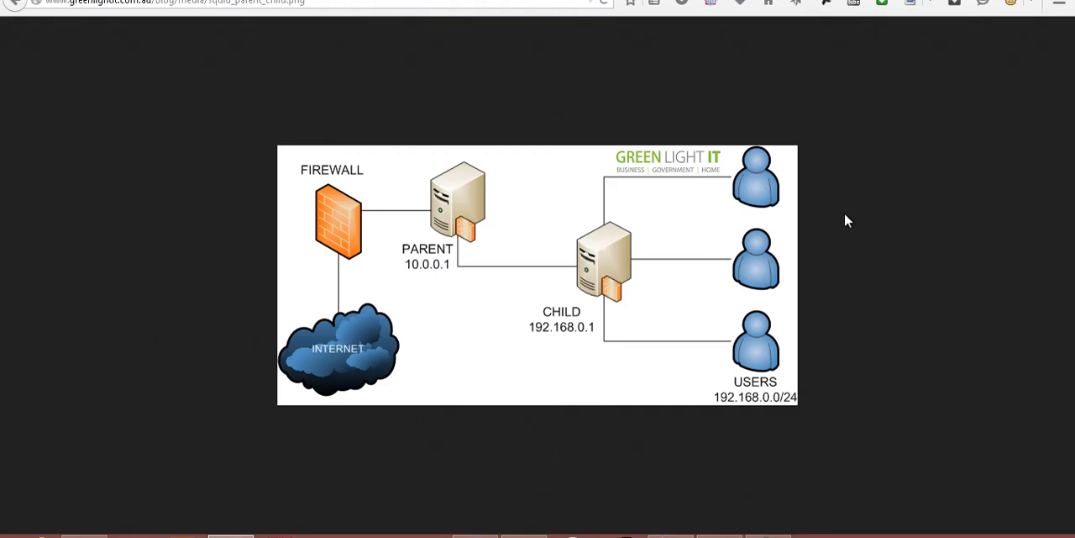
pyautogui.moveTo(586, 300)
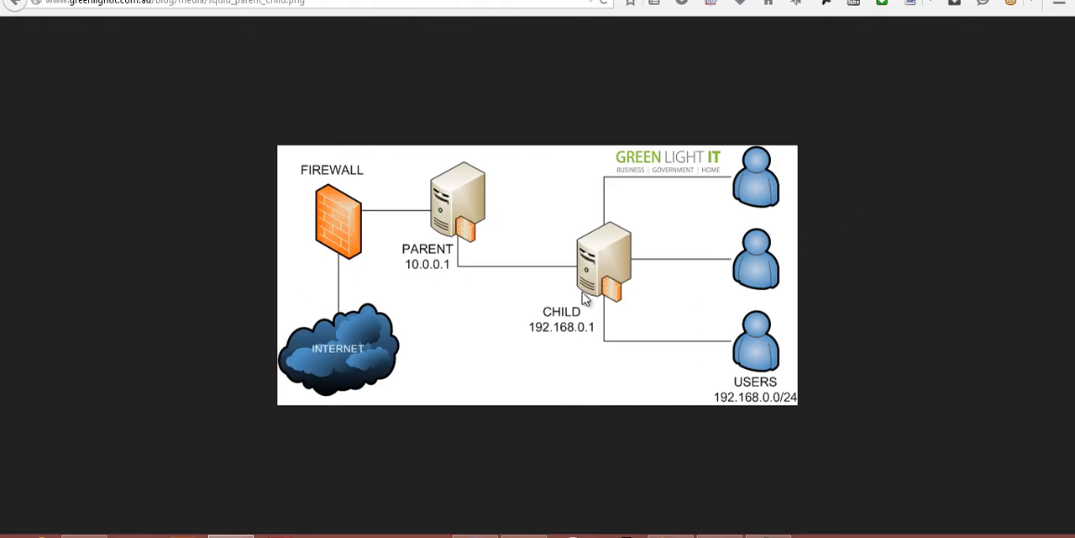
pyautogui.moveTo(709, 298)
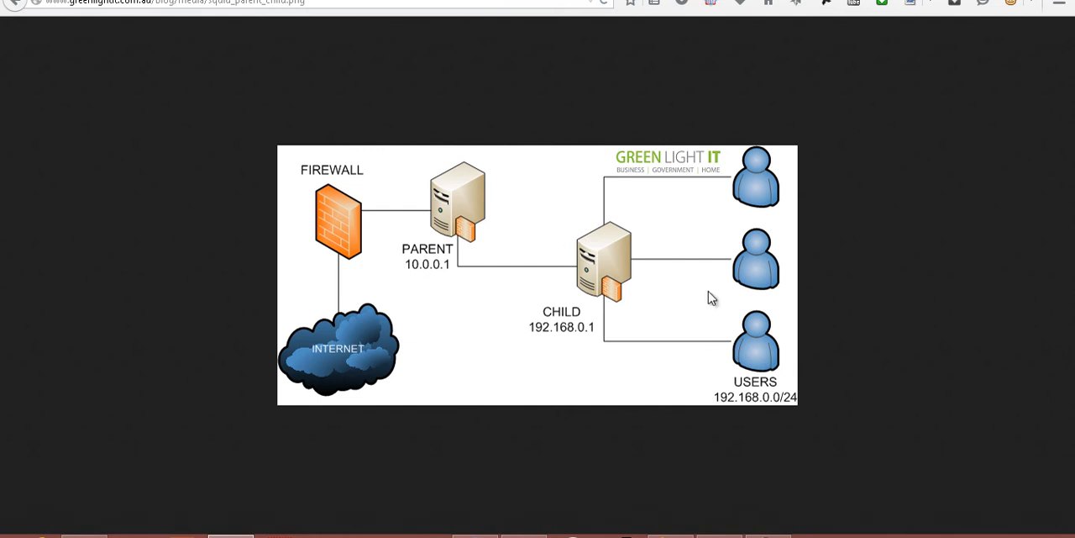
pyautogui.moveTo(657, 242)
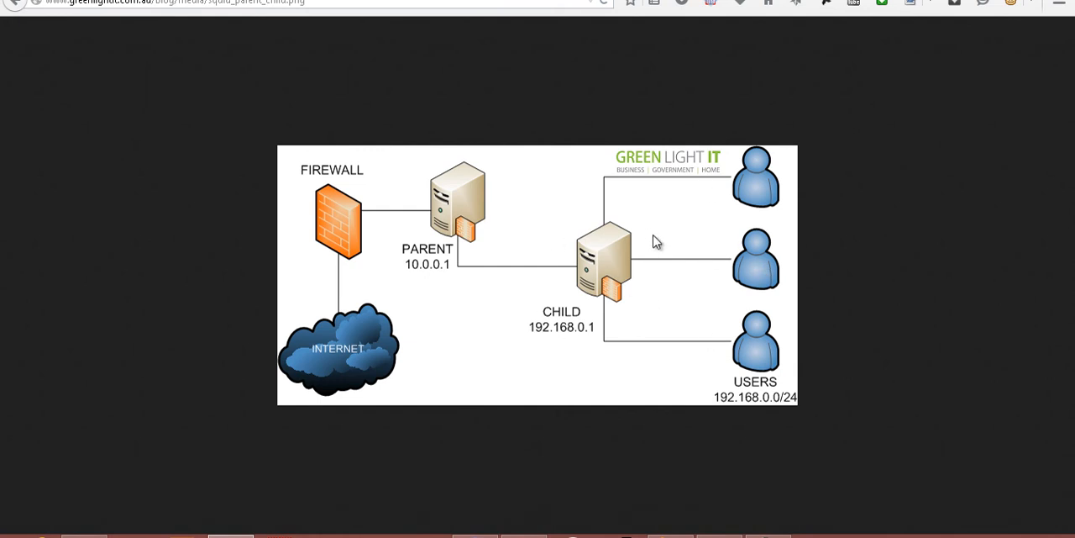
pyautogui.moveTo(500, 262)
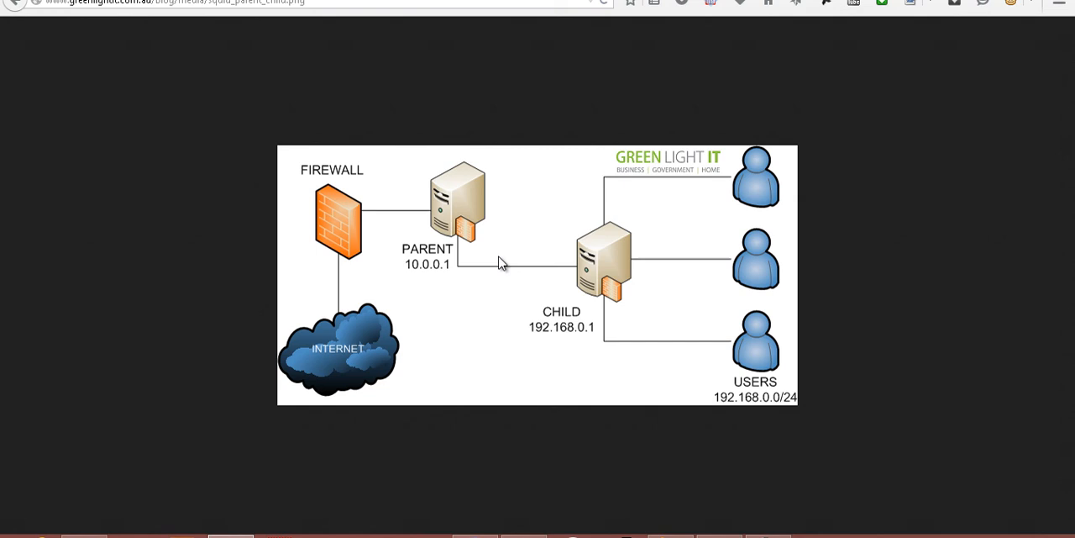
pyautogui.moveTo(679, 273)
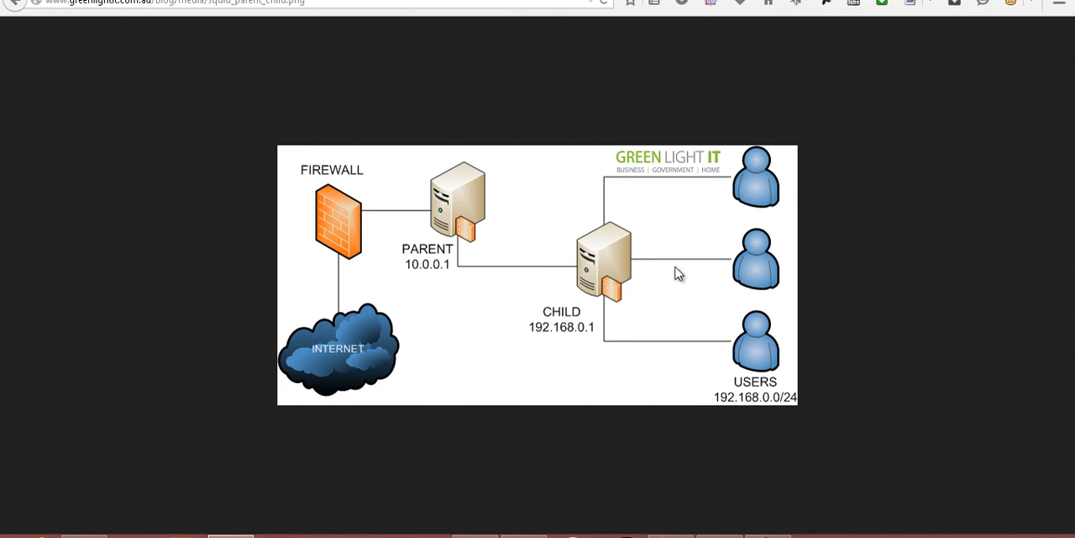
pyautogui.moveTo(441, 183)
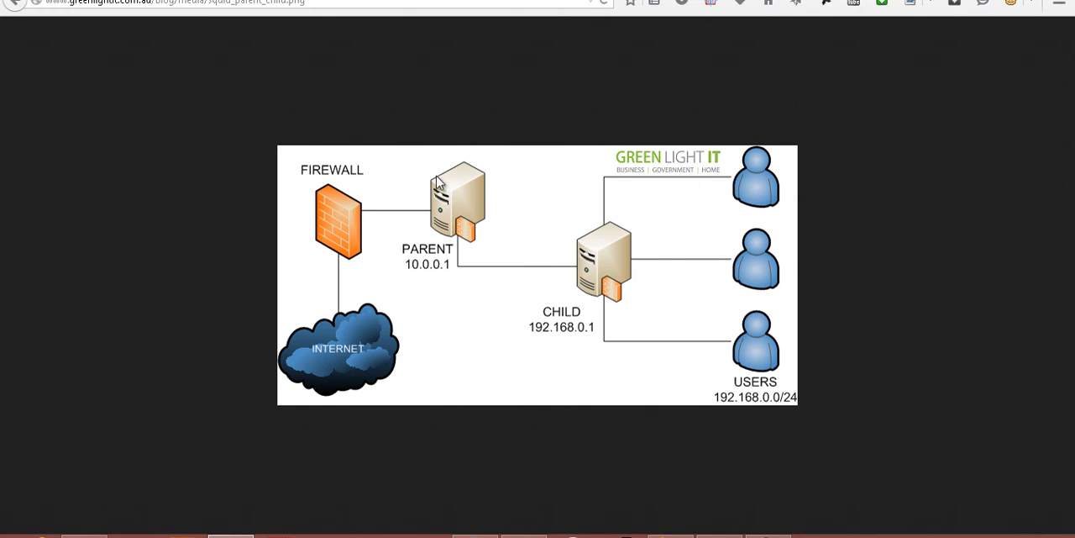
pyautogui.moveTo(424, 214)
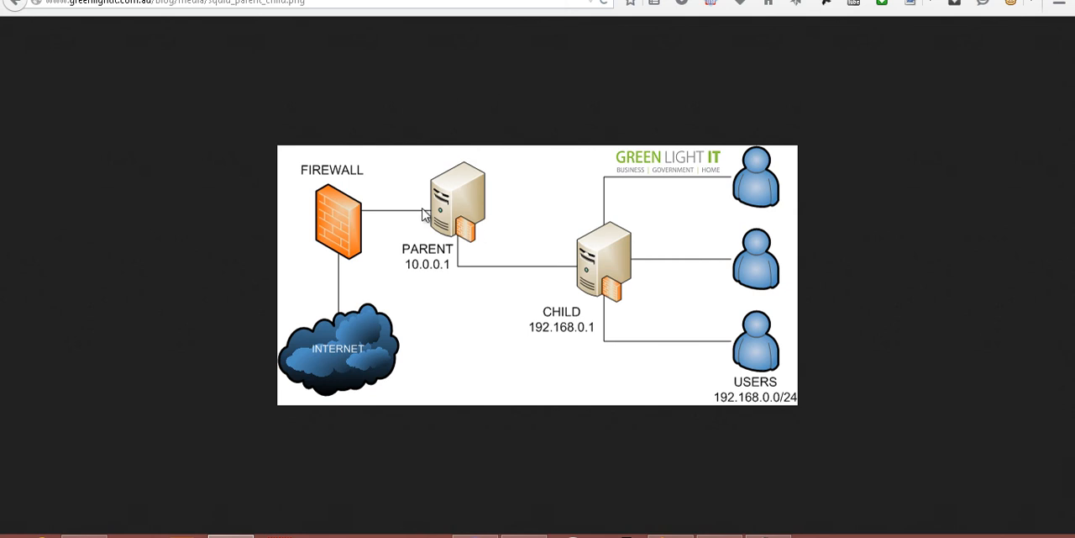
pyautogui.moveTo(450, 196)
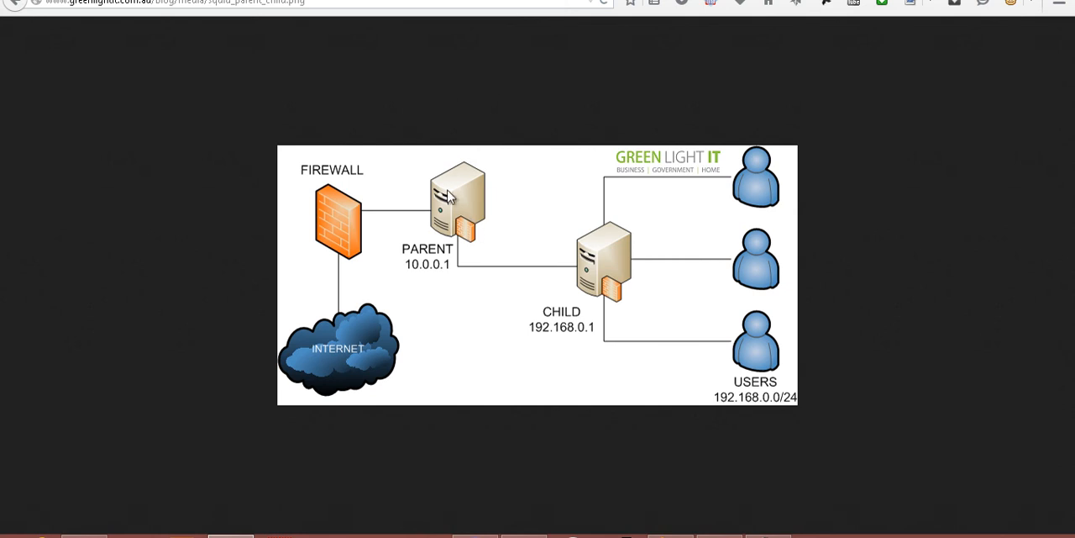
pyautogui.moveTo(399, 217)
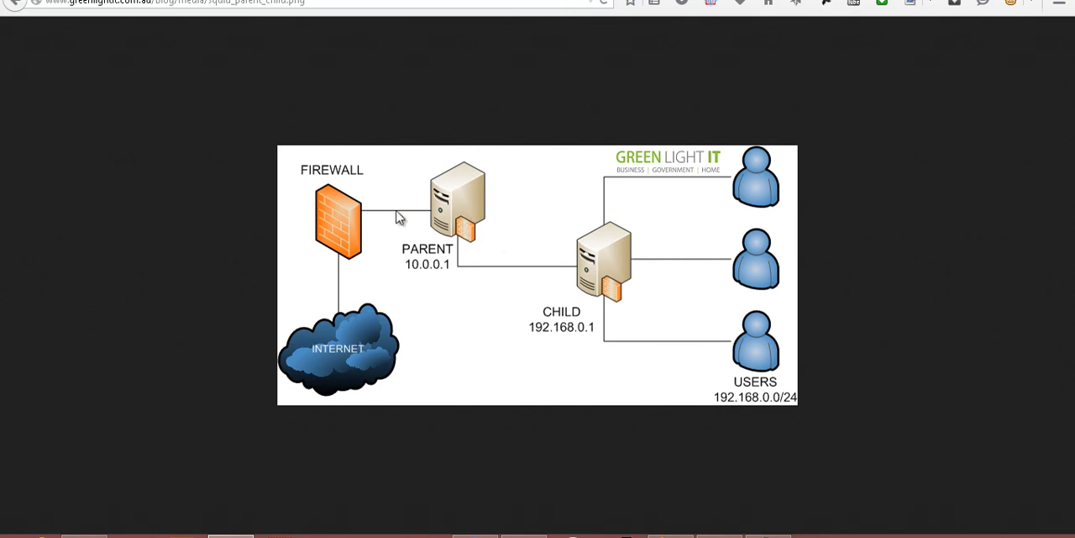
pyautogui.moveTo(147, 286)
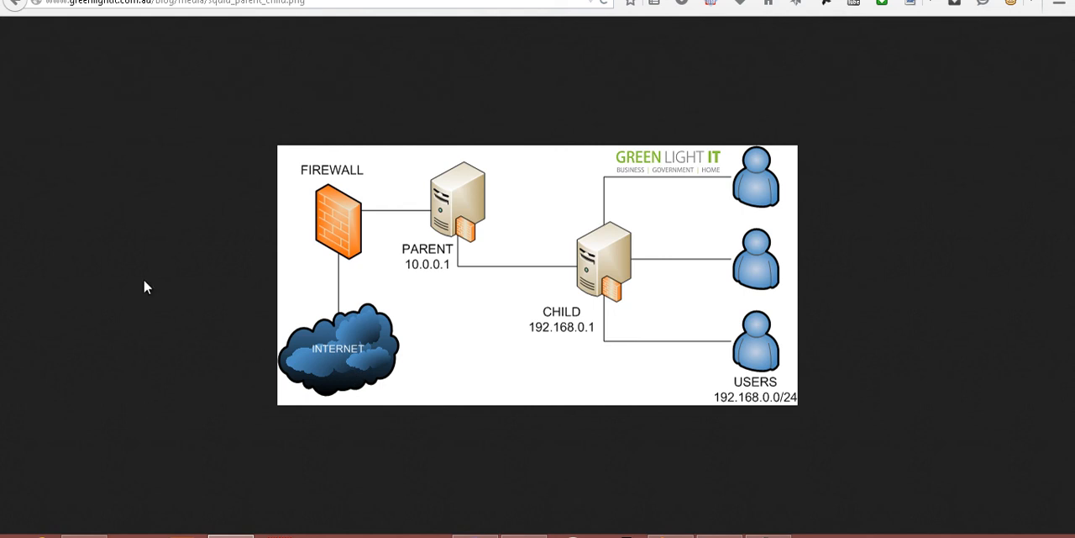
pyautogui.moveTo(769, 189)
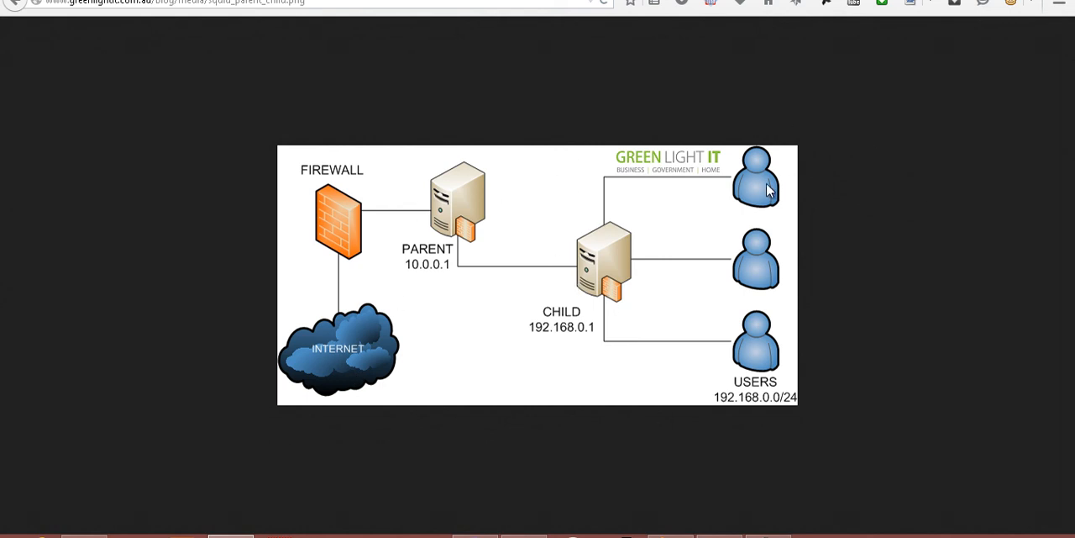
pyautogui.moveTo(820, 186)
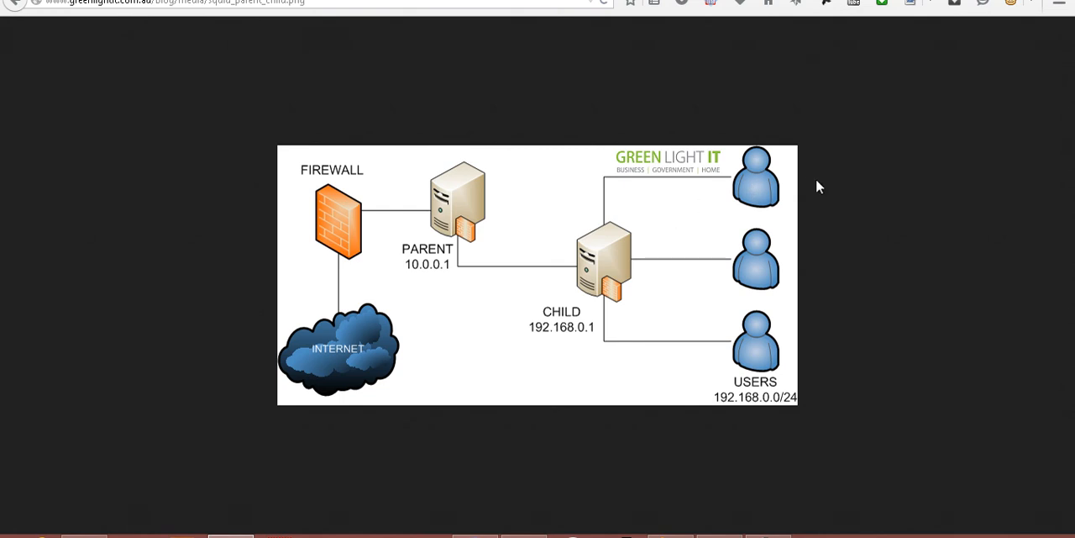
pyautogui.moveTo(712, 187)
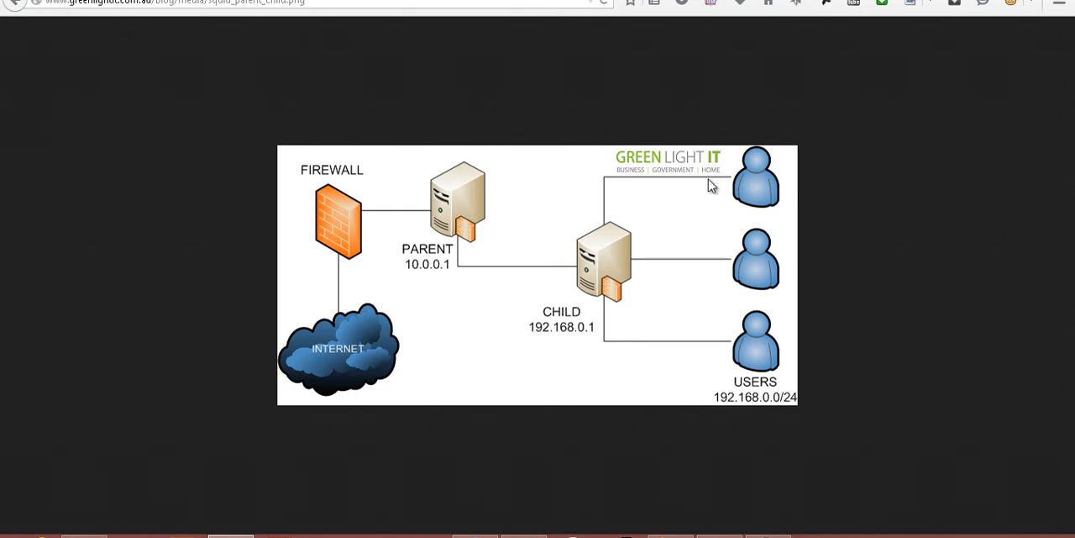
pyautogui.moveTo(618, 179)
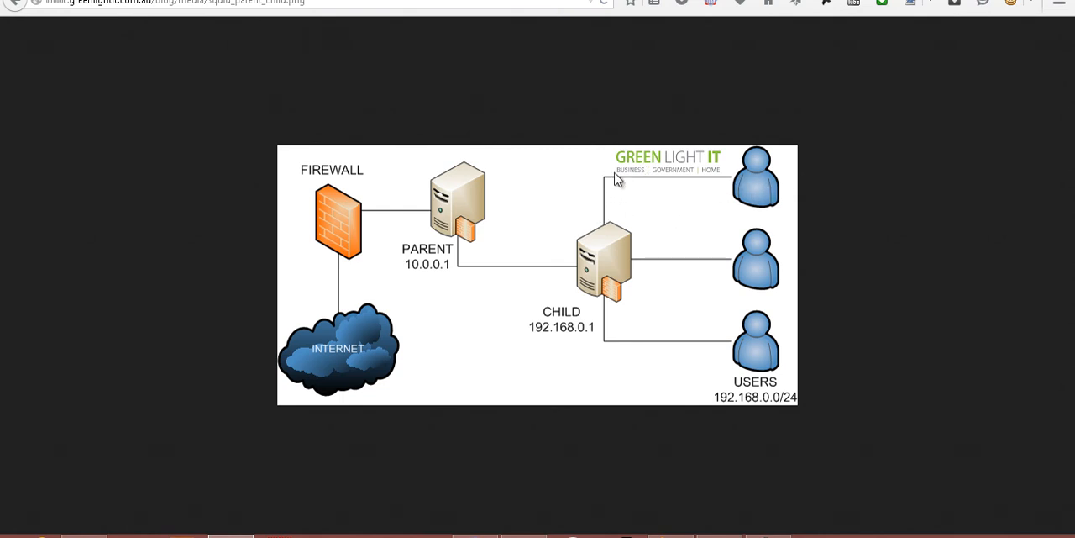
pyautogui.moveTo(619, 236)
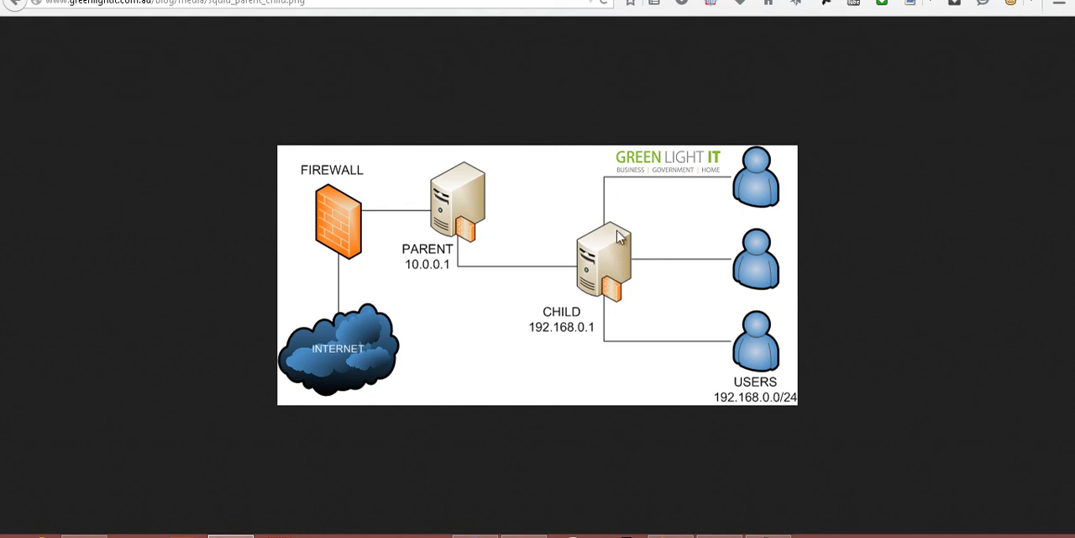
pyautogui.moveTo(448, 217)
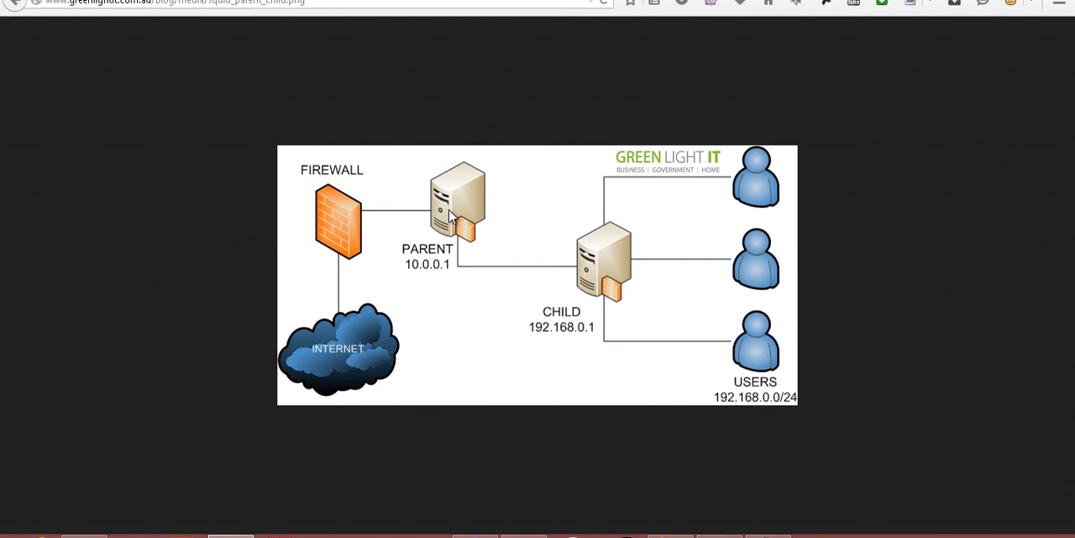
pyautogui.moveTo(492, 220)
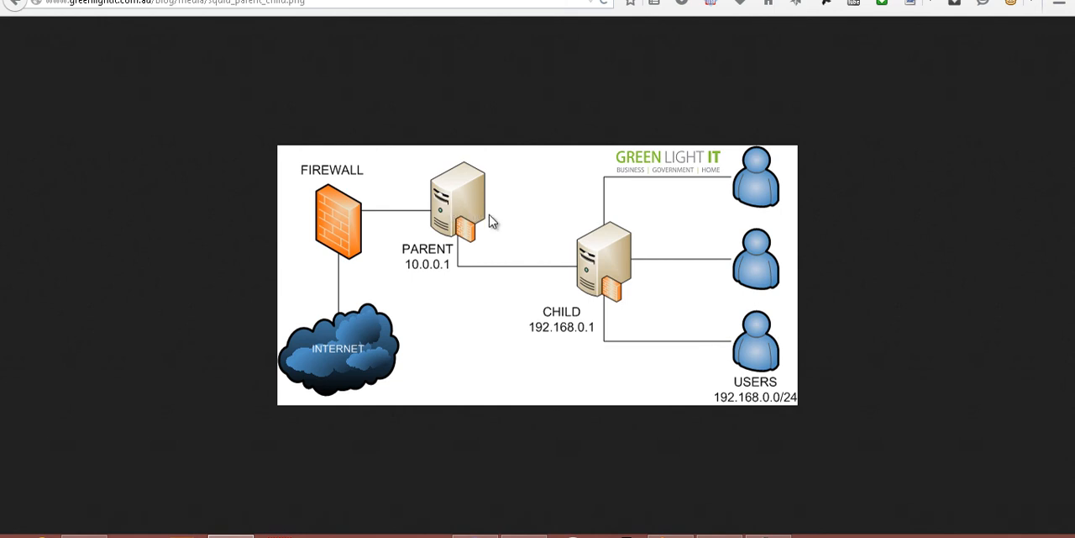
pyautogui.moveTo(530, 204)
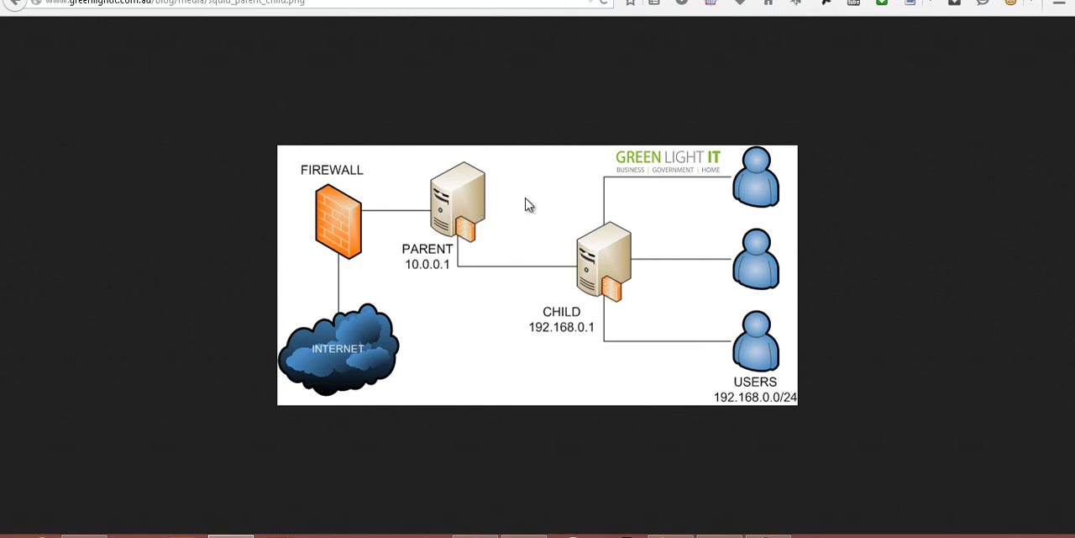
pyautogui.moveTo(518, 220)
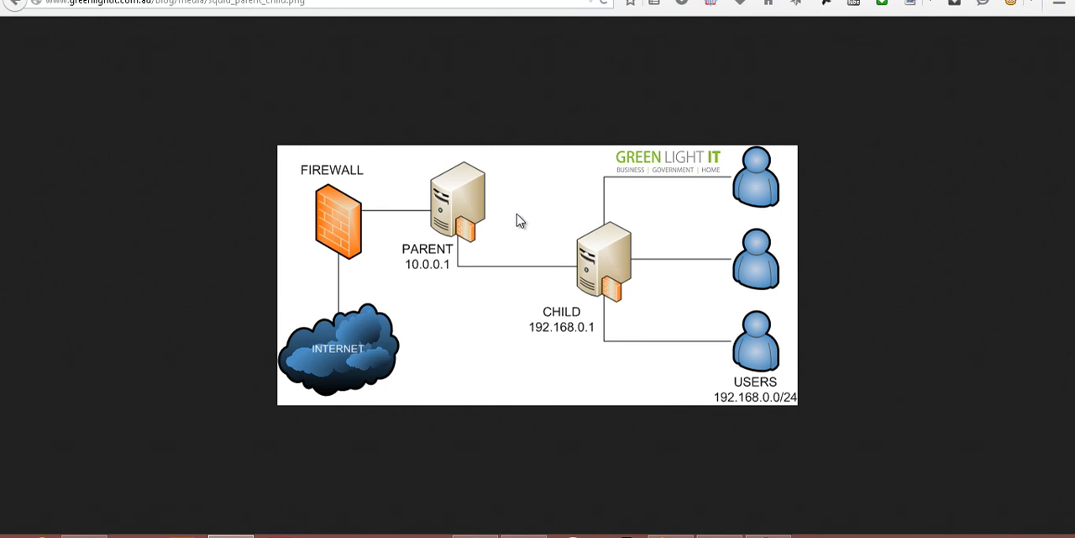
pyautogui.moveTo(528, 231)
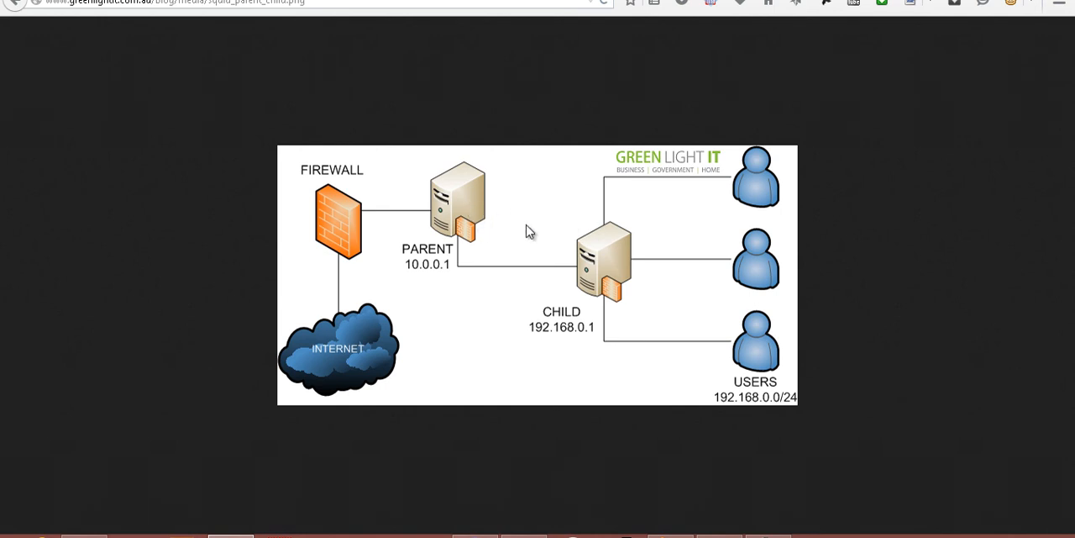
pyautogui.moveTo(521, 232)
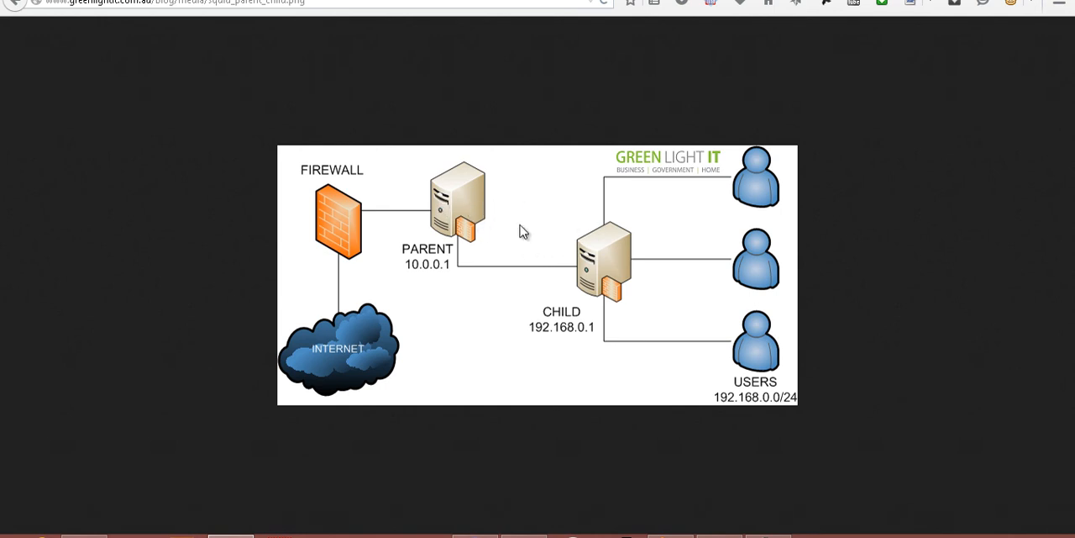
pyautogui.moveTo(523, 210)
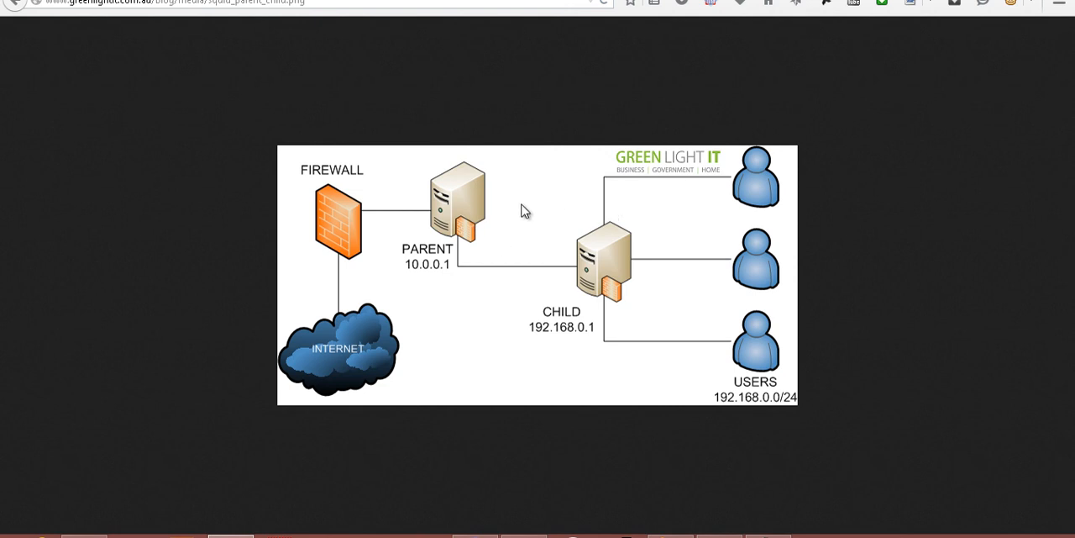
pyautogui.moveTo(33, 242)
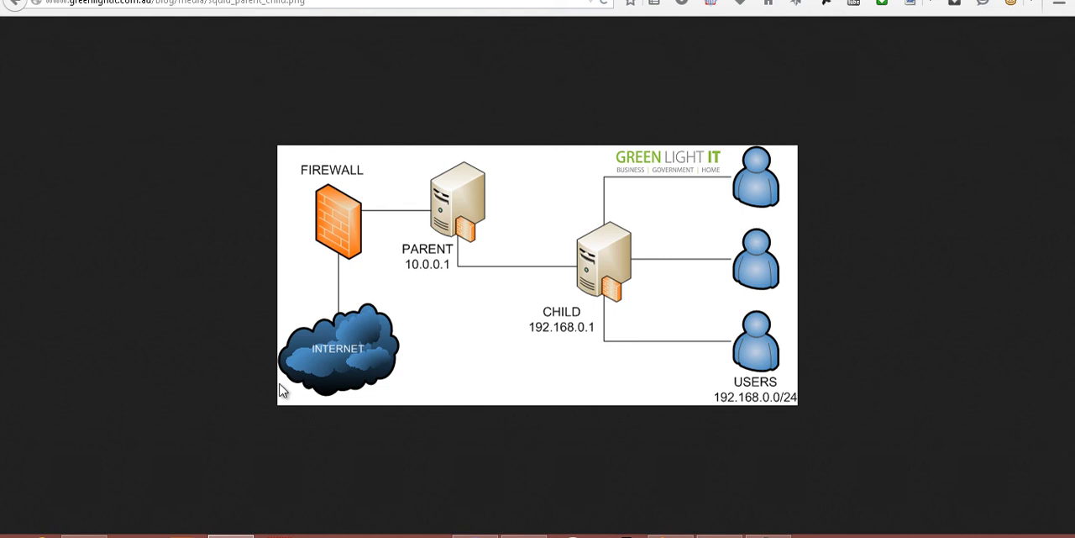
pyautogui.moveTo(718, 171)
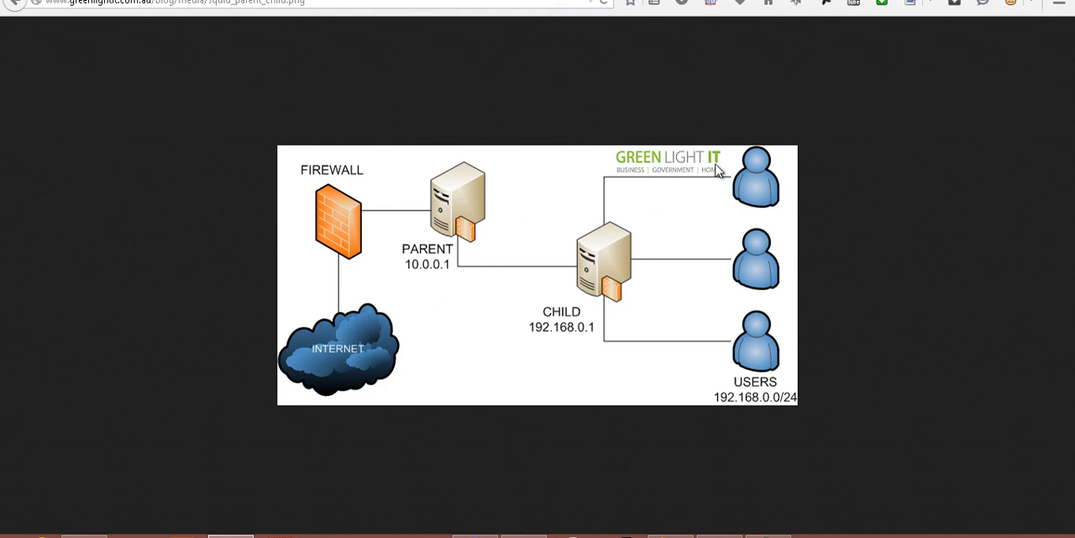
pyautogui.moveTo(761, 203)
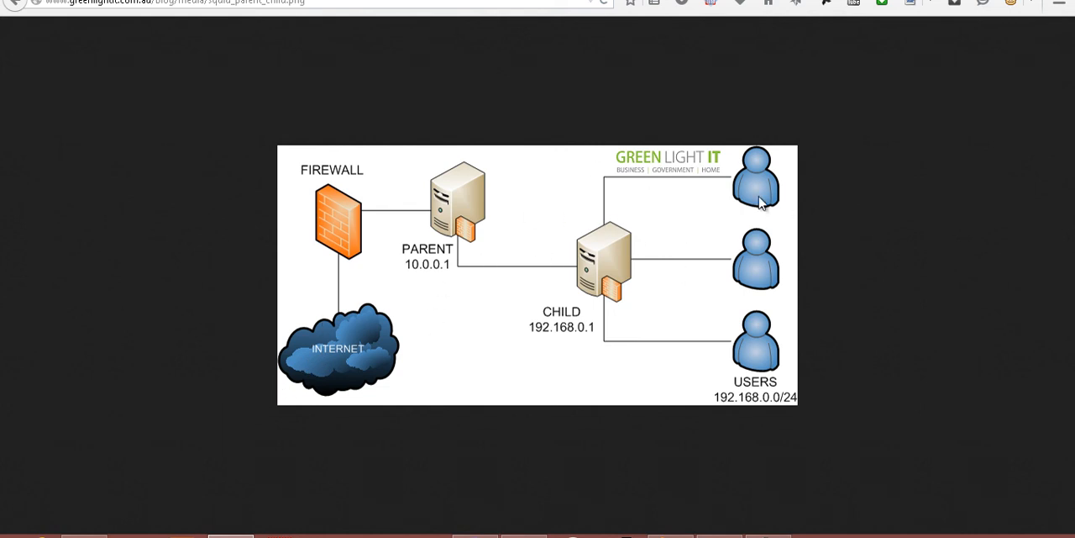
pyautogui.moveTo(638, 305)
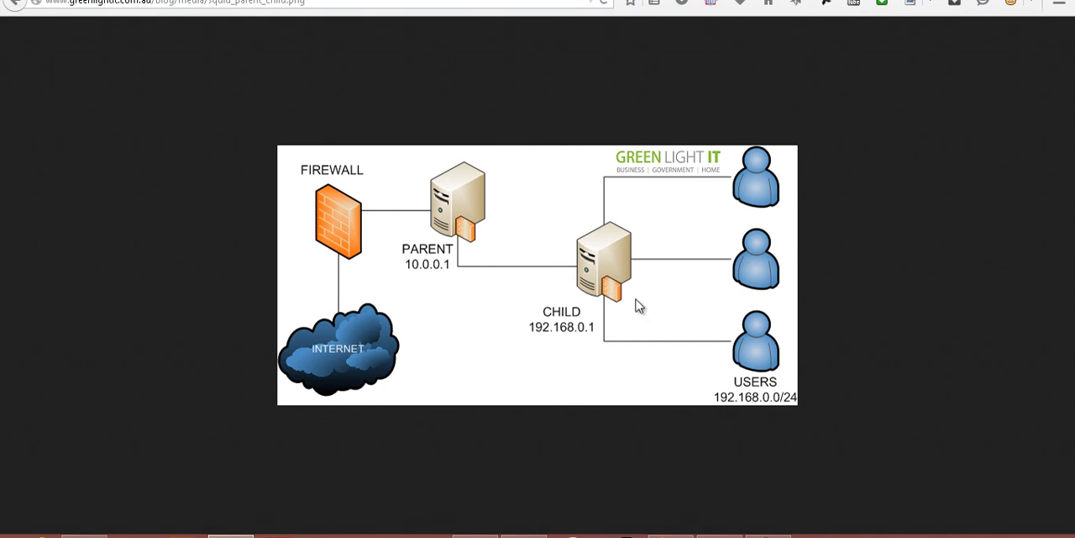